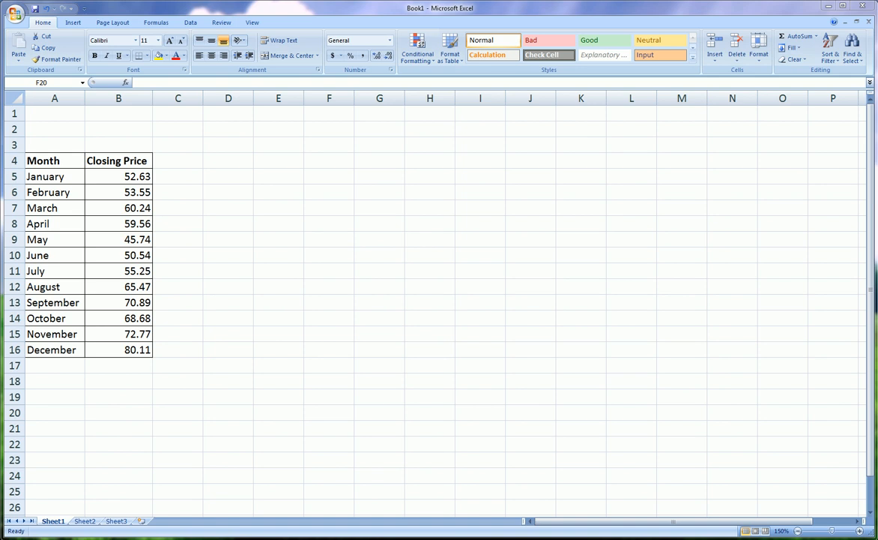
# Select the twelve closing price values, then clear that selection.
pyautogui.click(178, 192)
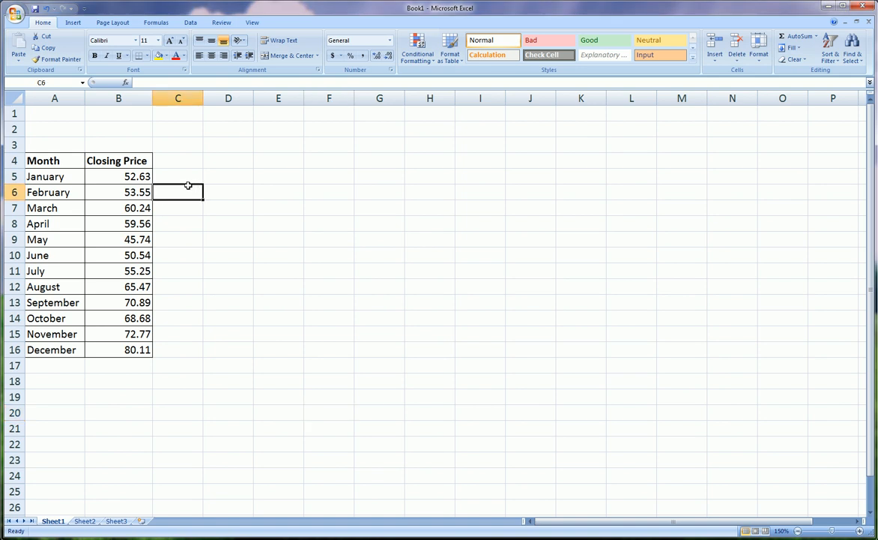
pyautogui.moveTo(43, 160); pyautogui.dragTo(137, 349)
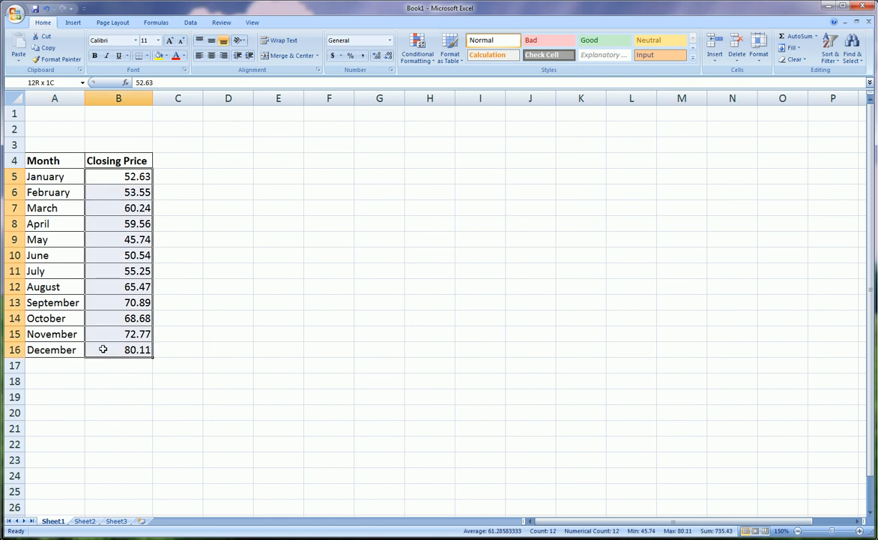
pyautogui.click(178, 287)
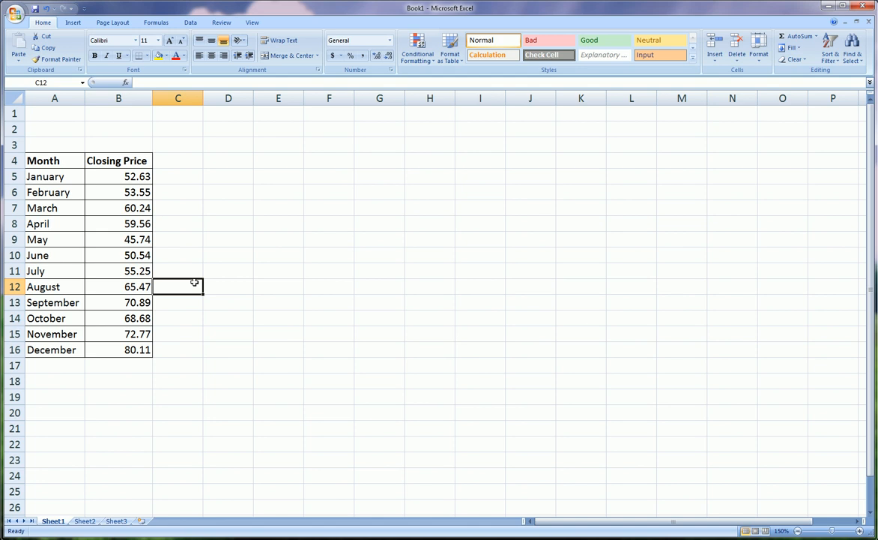
pyautogui.moveTo(119, 176); pyautogui.dragTo(118, 302)
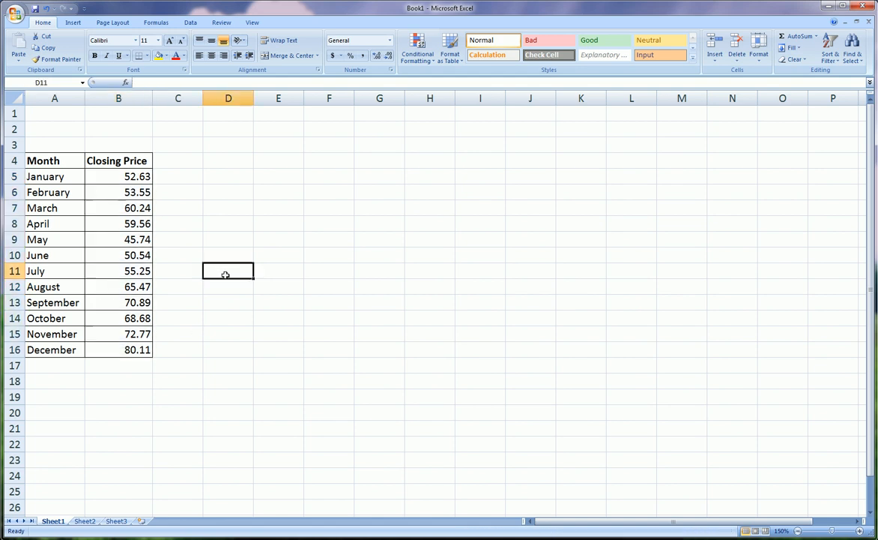
pyautogui.moveTo(59, 138)
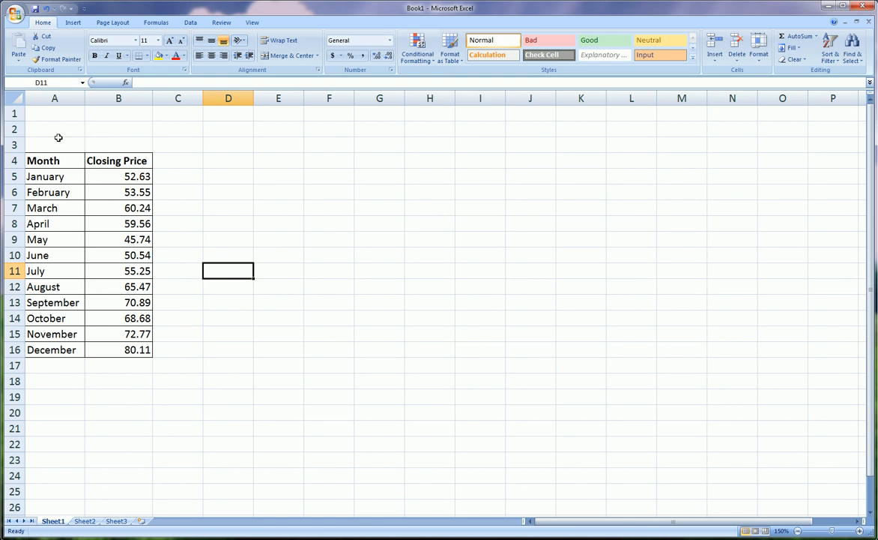
# Select the whole table A4:B16 with headings and insert a 2-D line chart.
pyautogui.click(43, 160)
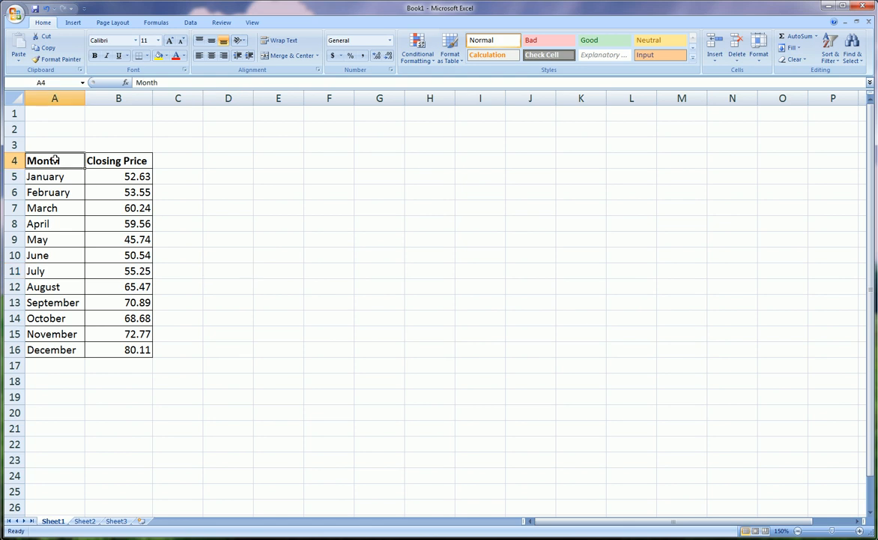
pyautogui.moveTo(71, 160)
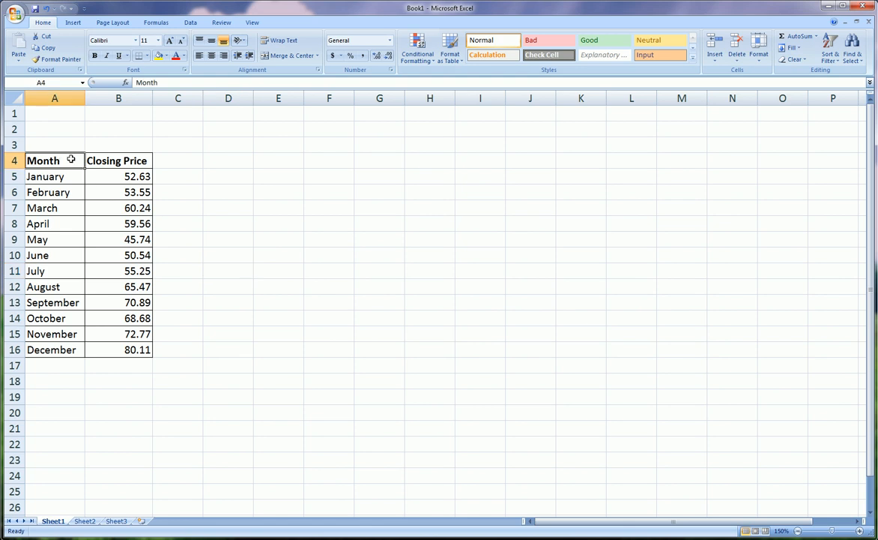
pyautogui.moveTo(43, 161); pyautogui.dragTo(135, 349)
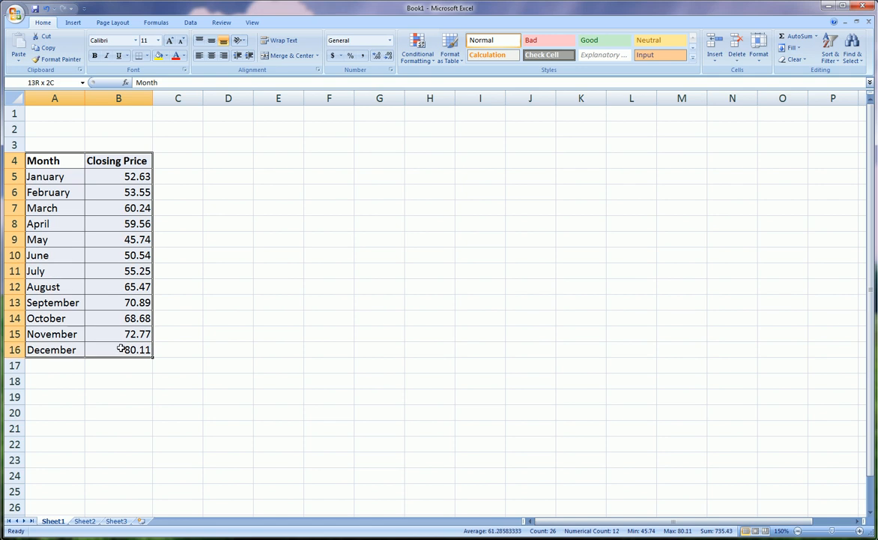
pyautogui.click(96, 21)
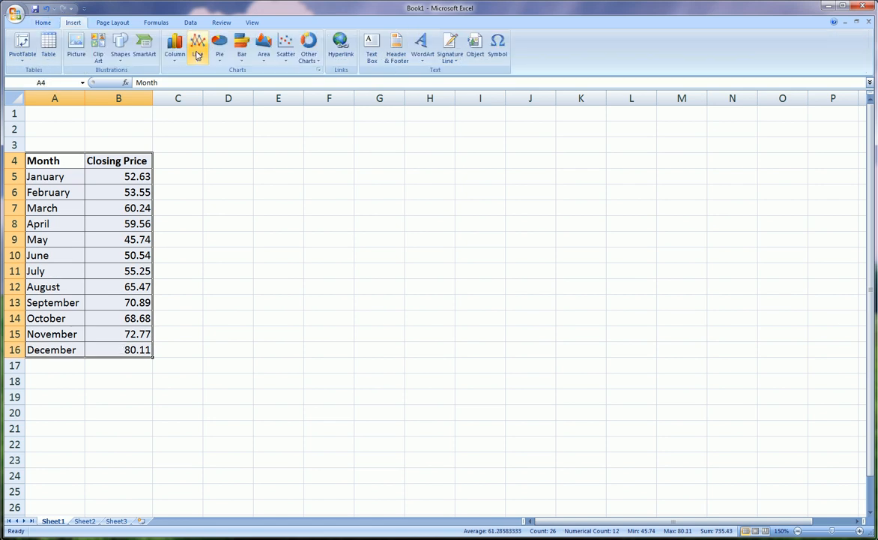
pyautogui.click(198, 45)
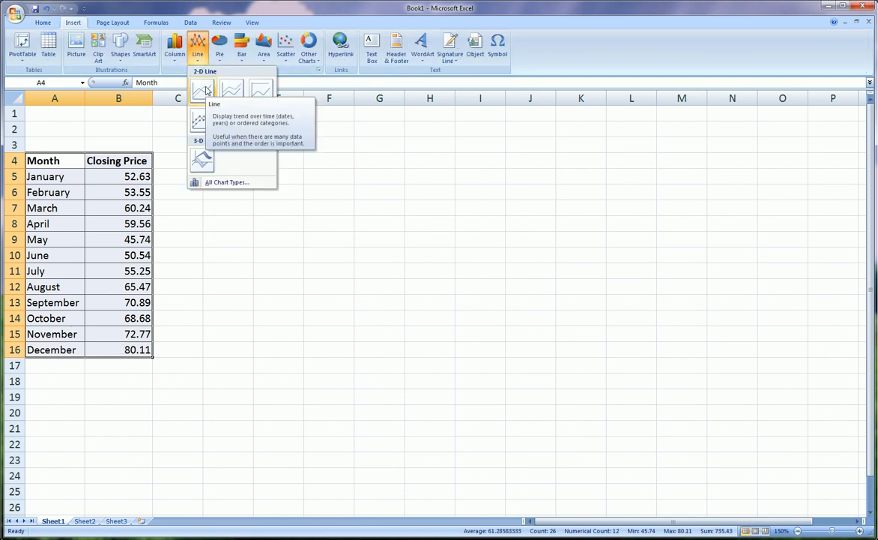
pyautogui.click(203, 88)
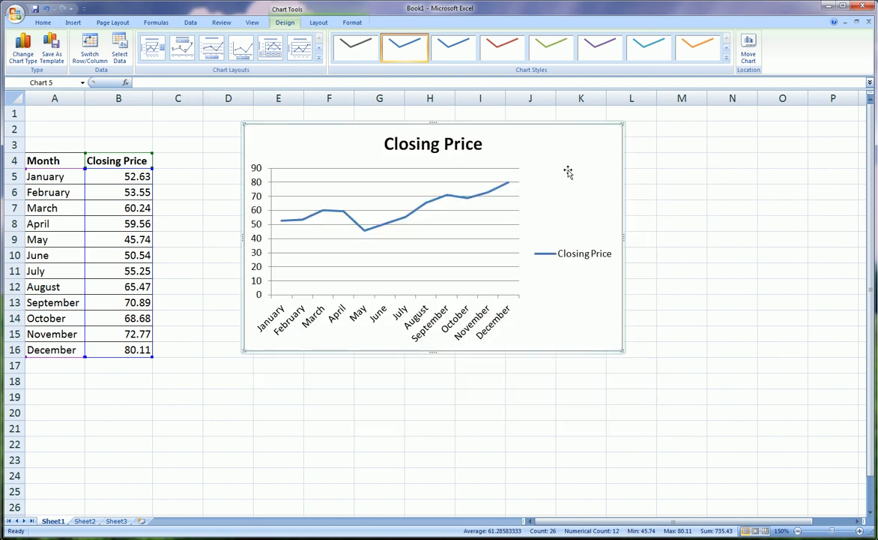
# Remove the chart legend, then select the whole chart for deletion.
pyautogui.click(581, 253)
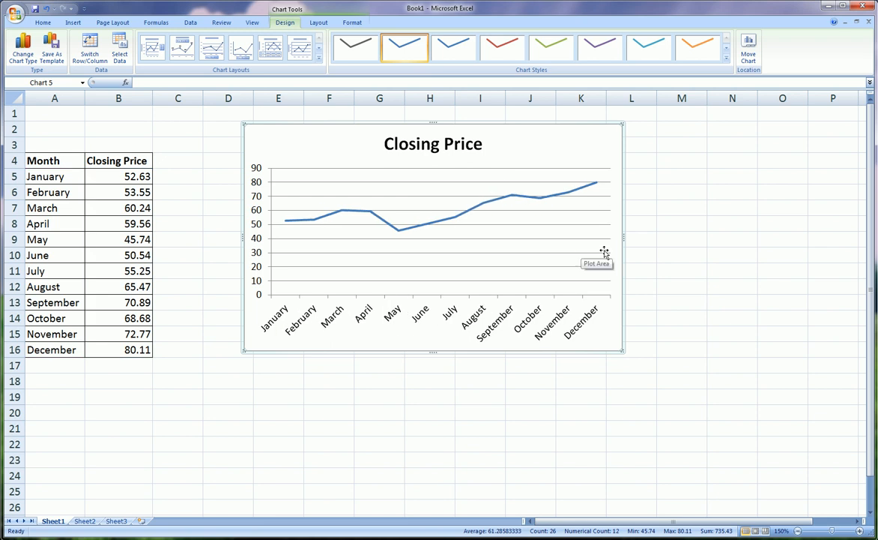
pyautogui.moveTo(452, 224)
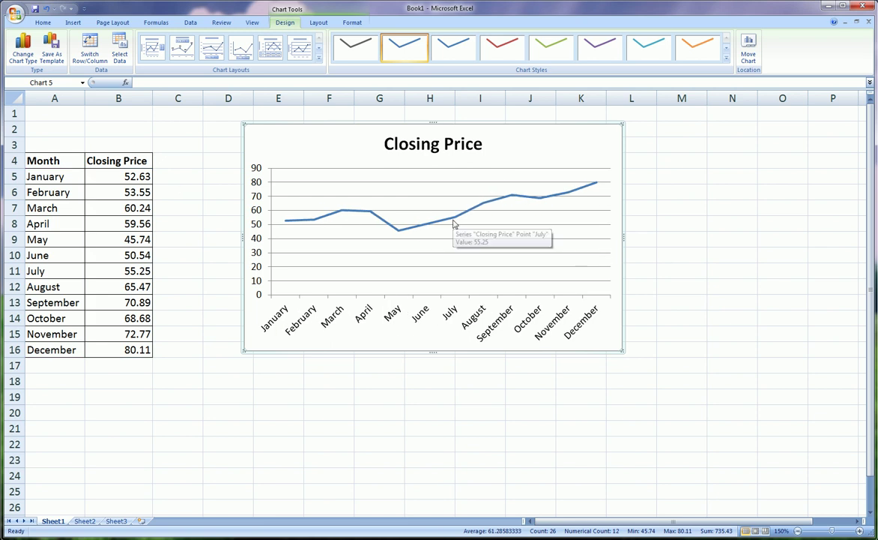
pyautogui.moveTo(406, 233)
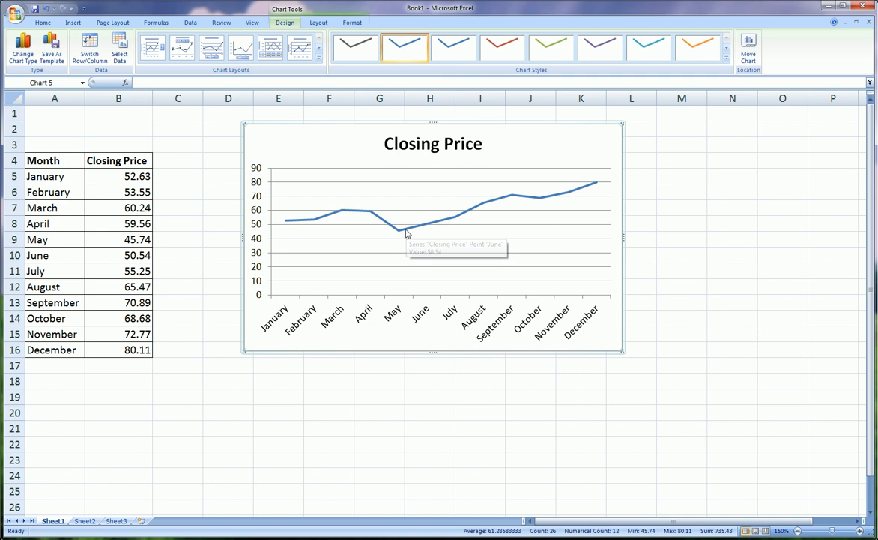
pyautogui.moveTo(409, 157)
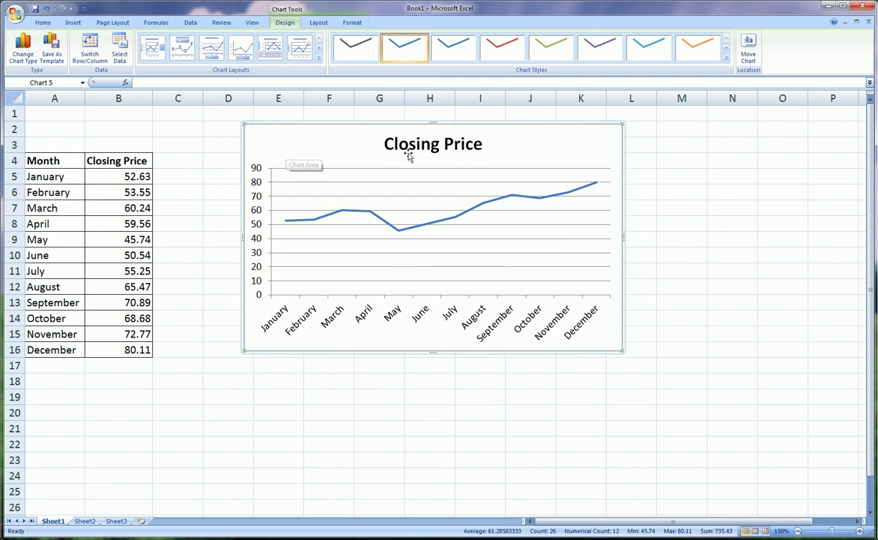
pyautogui.click(432, 143)
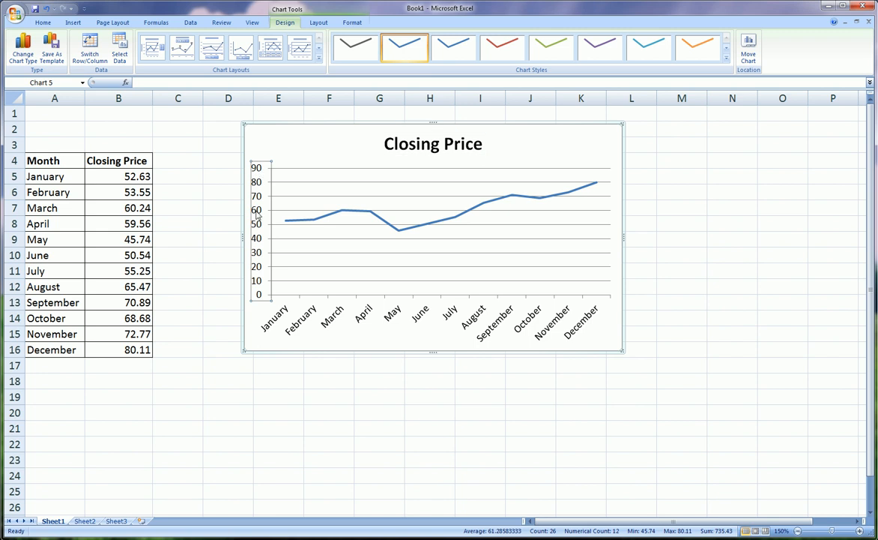
pyautogui.moveTo(267, 299)
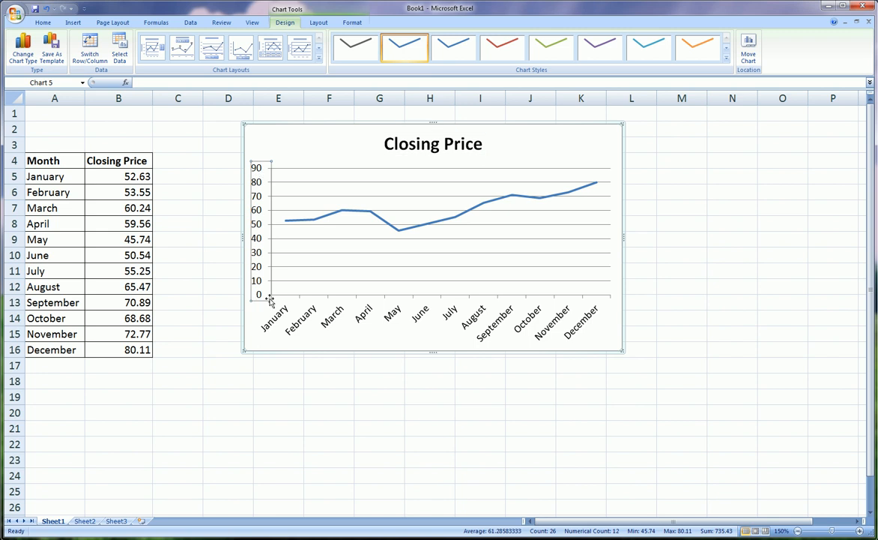
pyautogui.moveTo(301, 298)
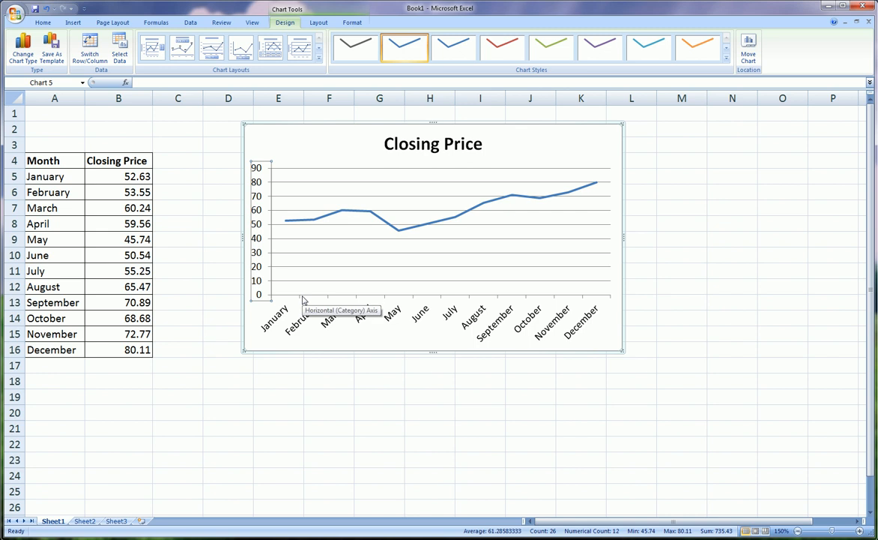
pyautogui.moveTo(320, 131)
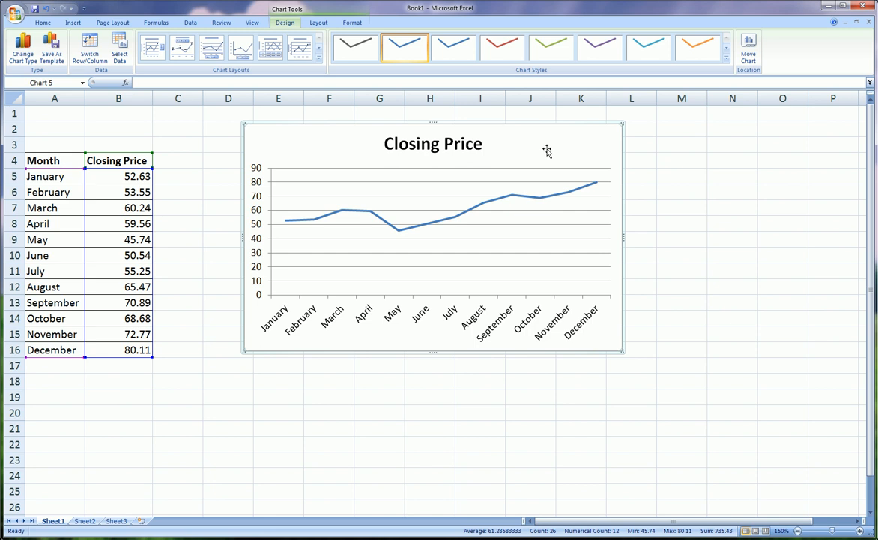
pyautogui.moveTo(553, 144)
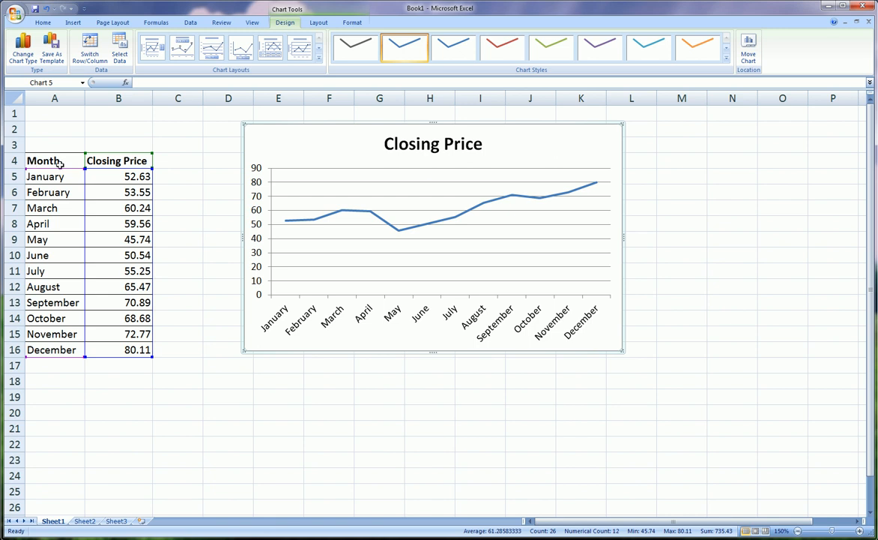
pyautogui.moveTo(583, 126)
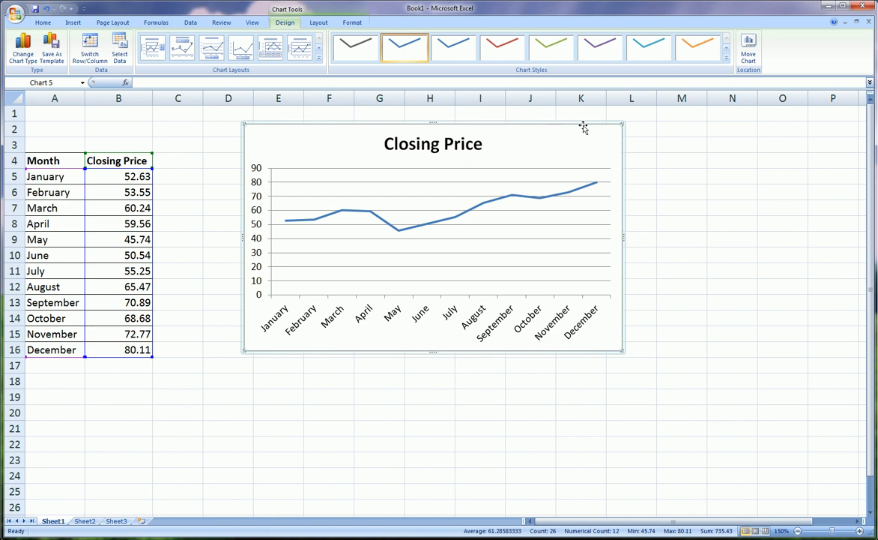
pyautogui.moveTo(604, 140)
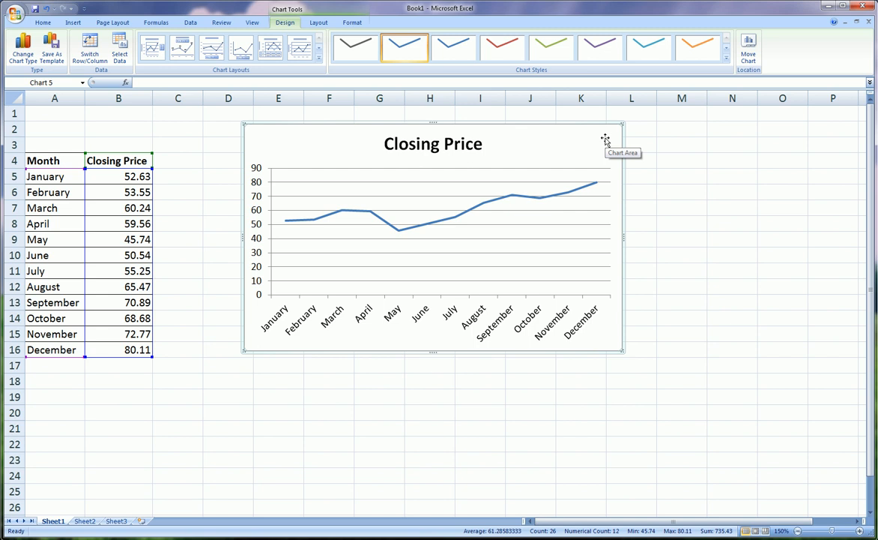
pyautogui.moveTo(601, 142)
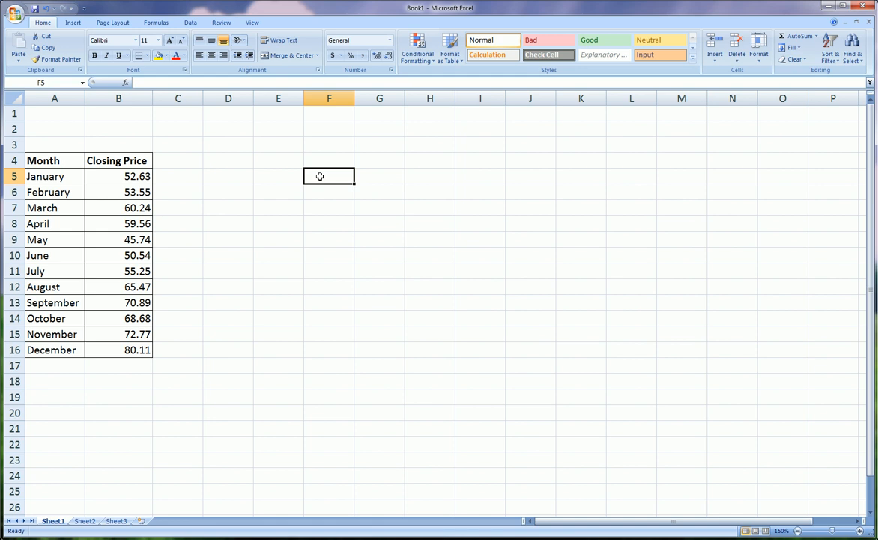
pyautogui.moveTo(103, 323)
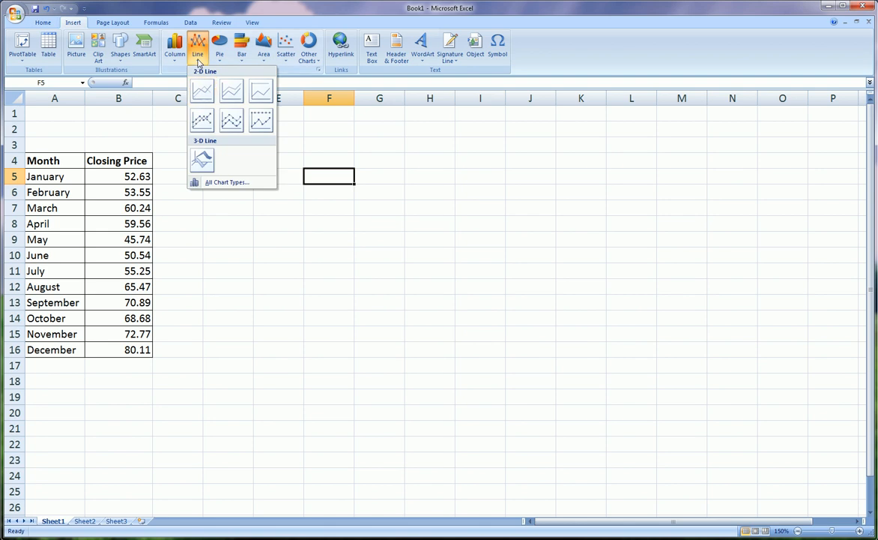
# Insert a blank 2-D line chart beside the month and price table.
pyautogui.click(202, 90)
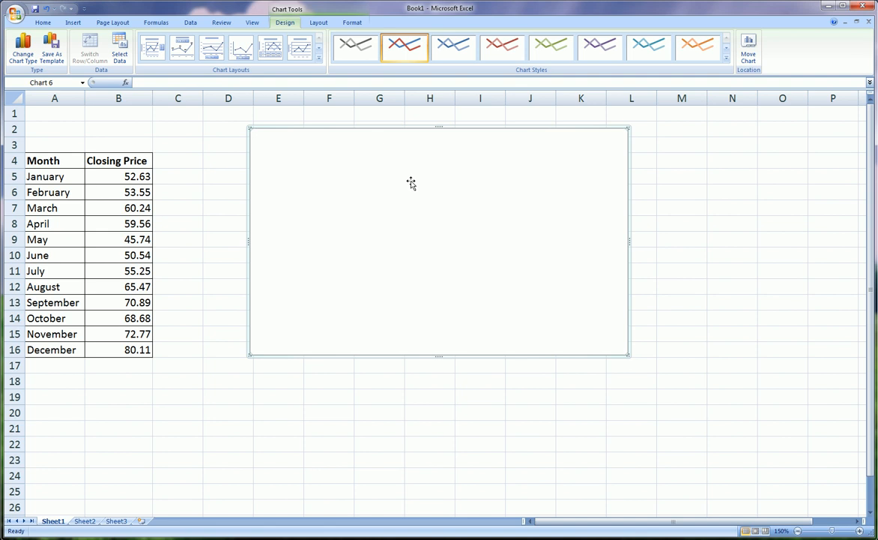
pyautogui.moveTo(288, 8)
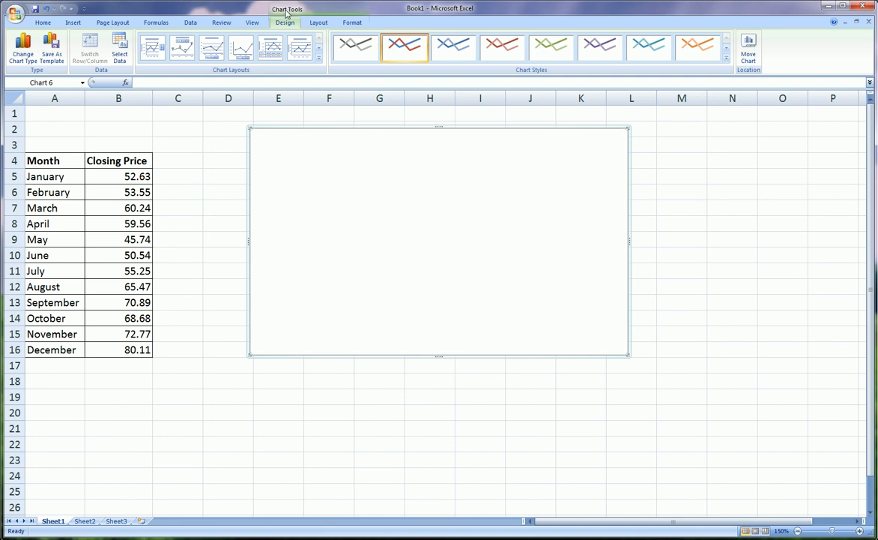
pyautogui.moveTo(288, 26)
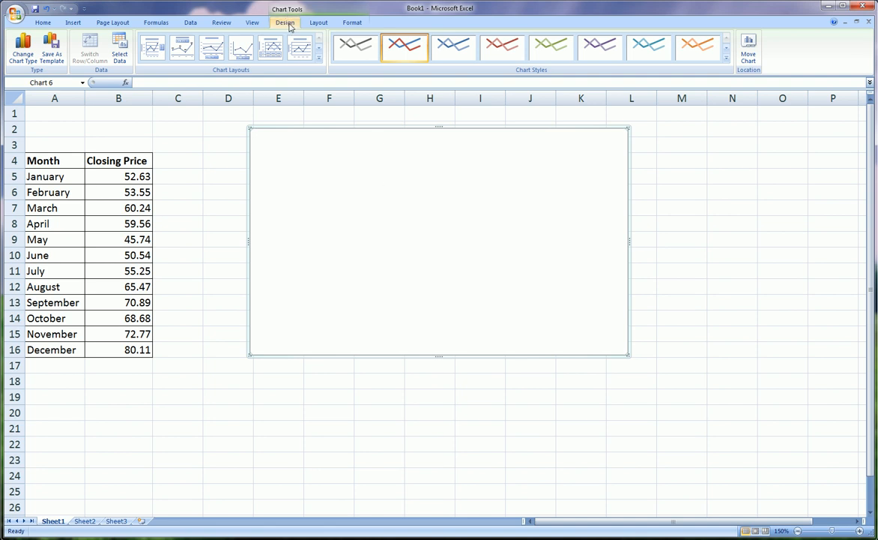
pyautogui.moveTo(119, 49)
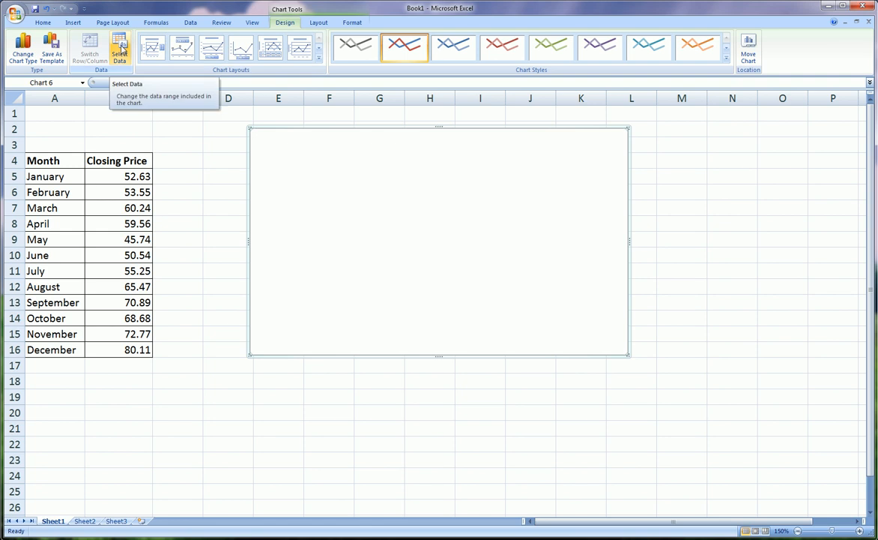
# Open Select Data Source for the empty chart and move the dialog aside.
pyautogui.click(119, 48)
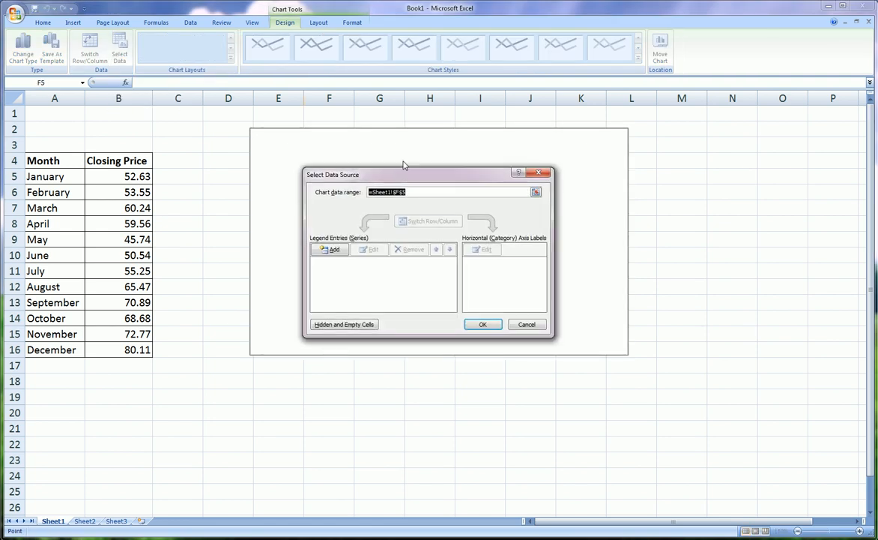
pyautogui.moveTo(404, 175); pyautogui.dragTo(399, 156)
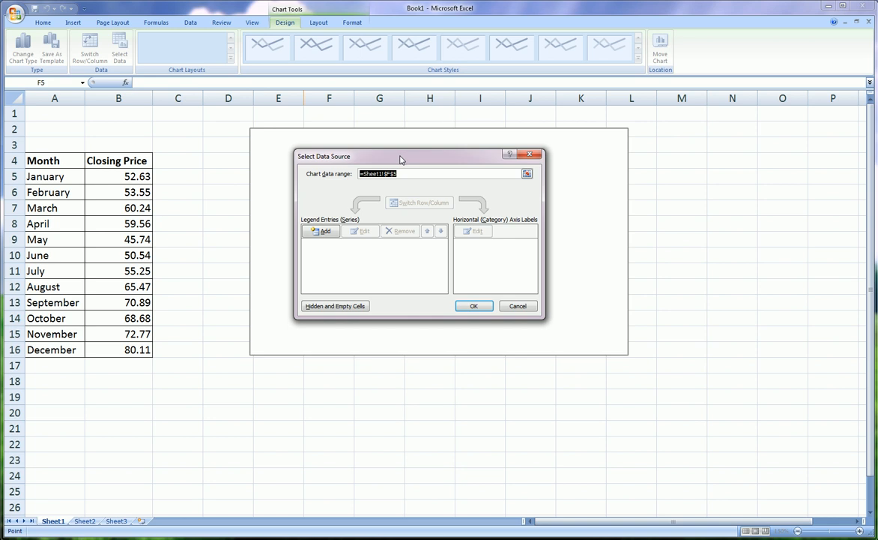
pyautogui.moveTo(407, 163)
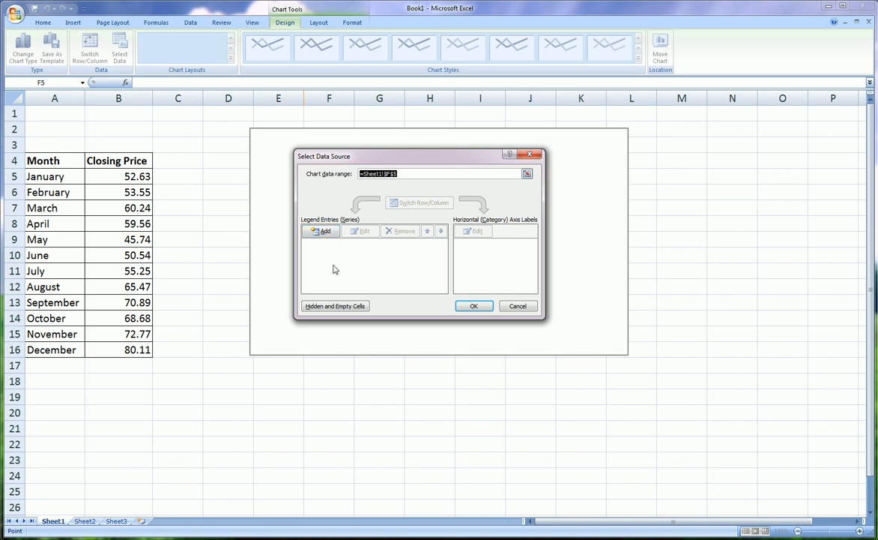
pyautogui.moveTo(343, 253)
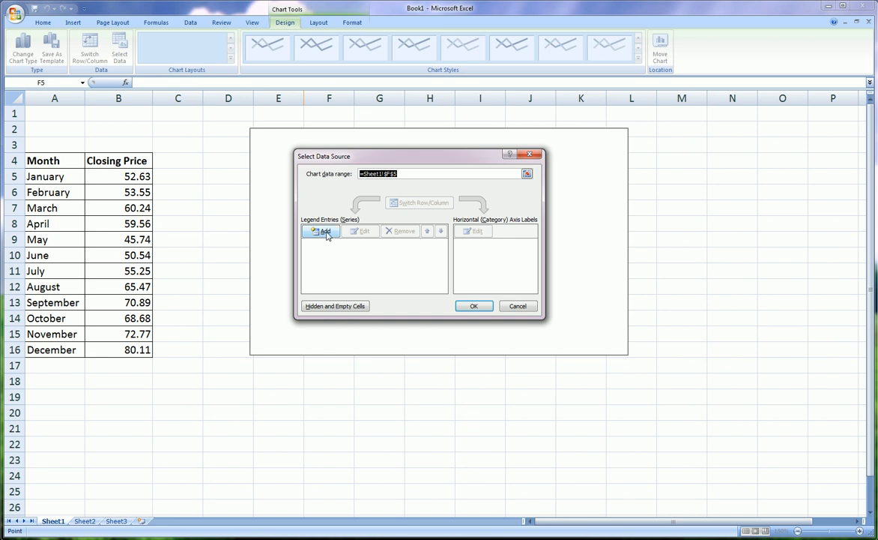
# Add a series named from B4 (Closing Price) with values B5:B16.
pyautogui.click(323, 230)
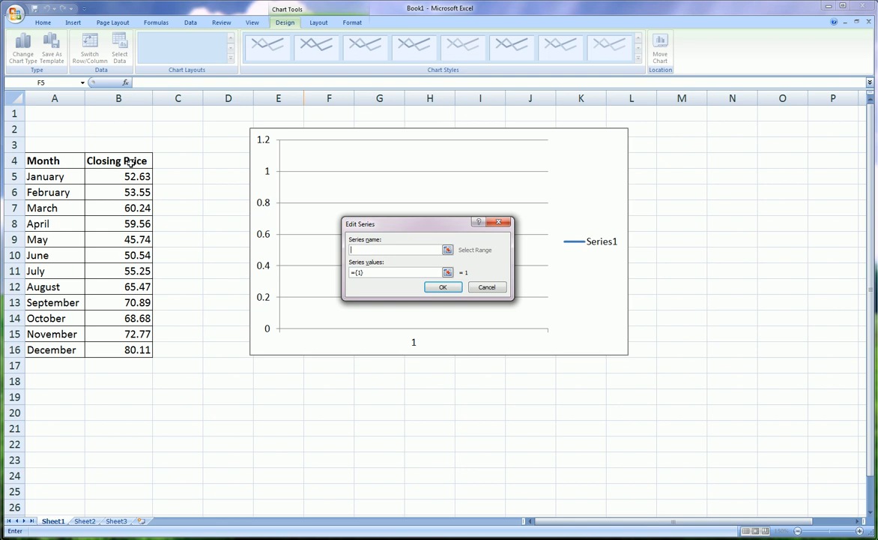
pyautogui.moveTo(120, 182)
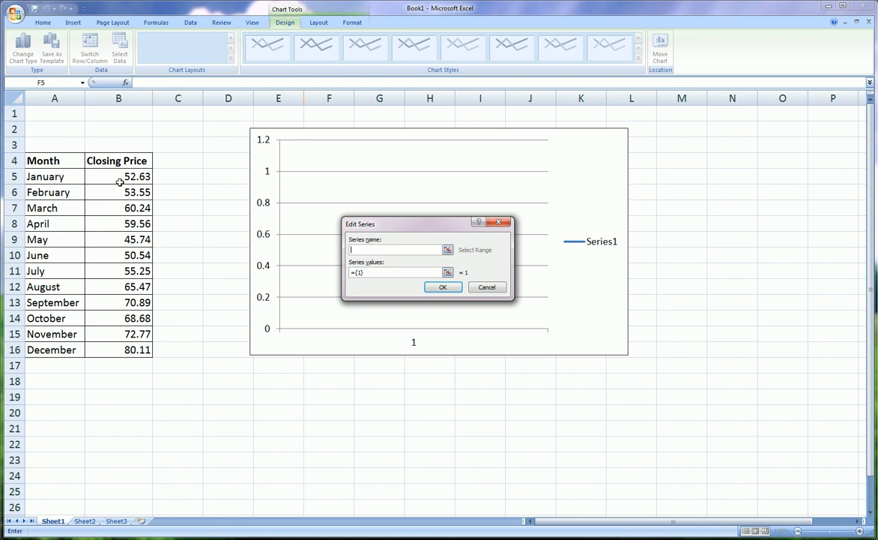
pyautogui.moveTo(126, 255)
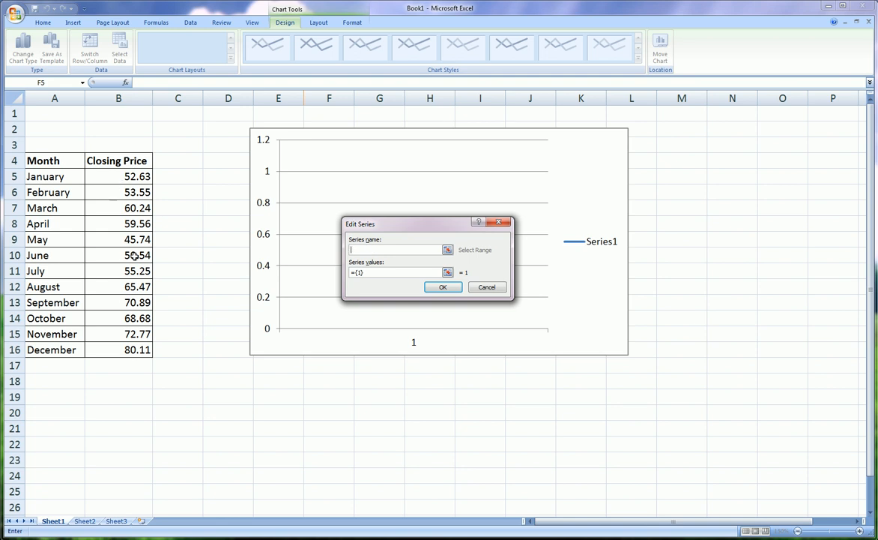
pyautogui.click(118, 160)
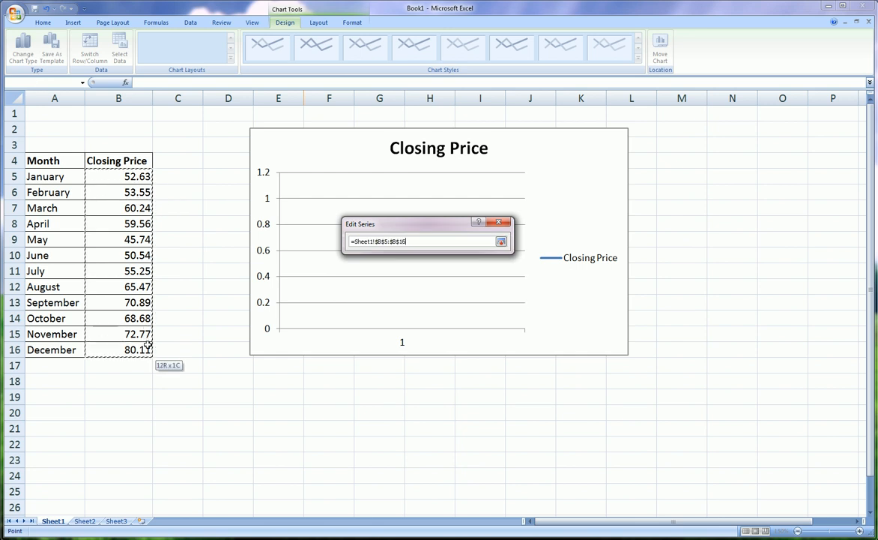
pyautogui.click(501, 240)
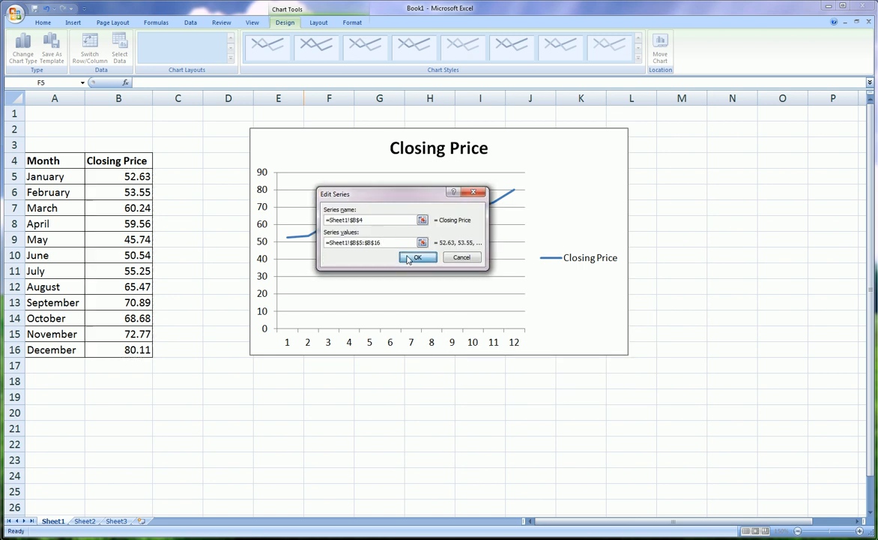
# Confirm the new Closing Price series with OK.
pyautogui.click(416, 257)
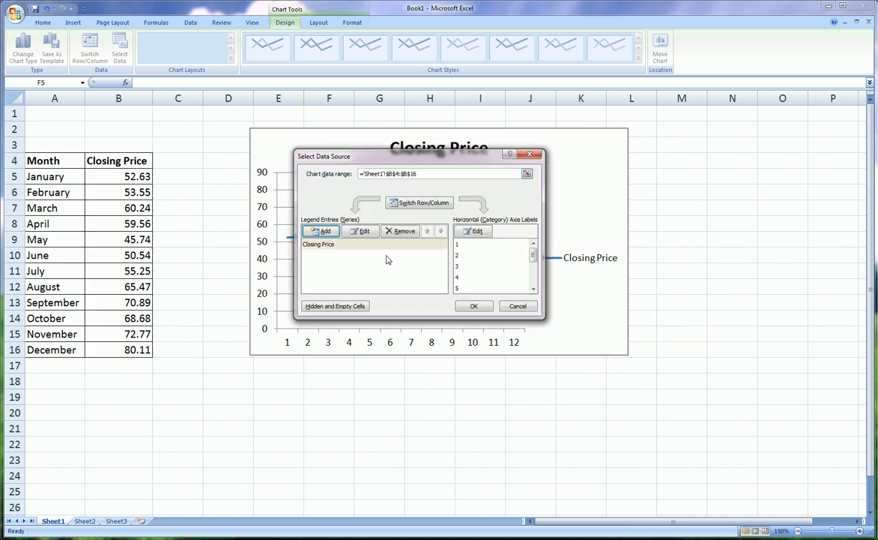
pyautogui.moveTo(498, 264)
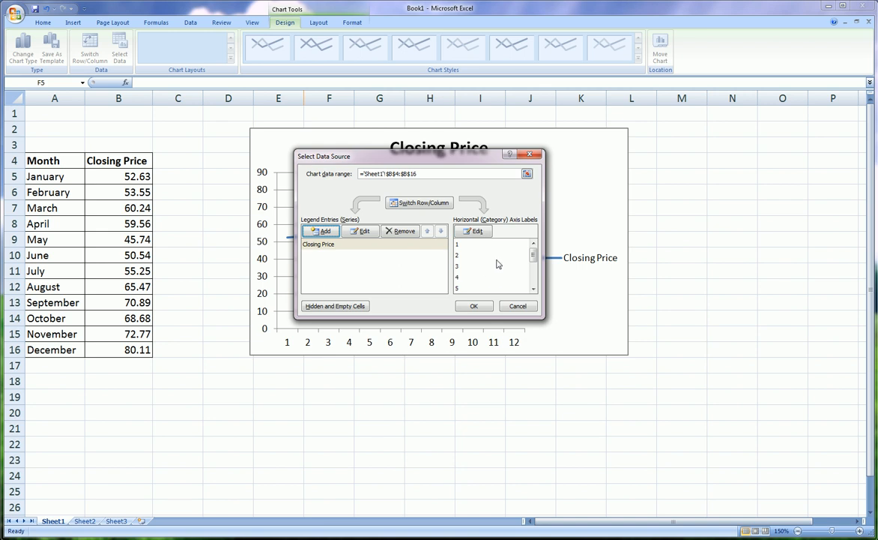
pyautogui.moveTo(466, 226)
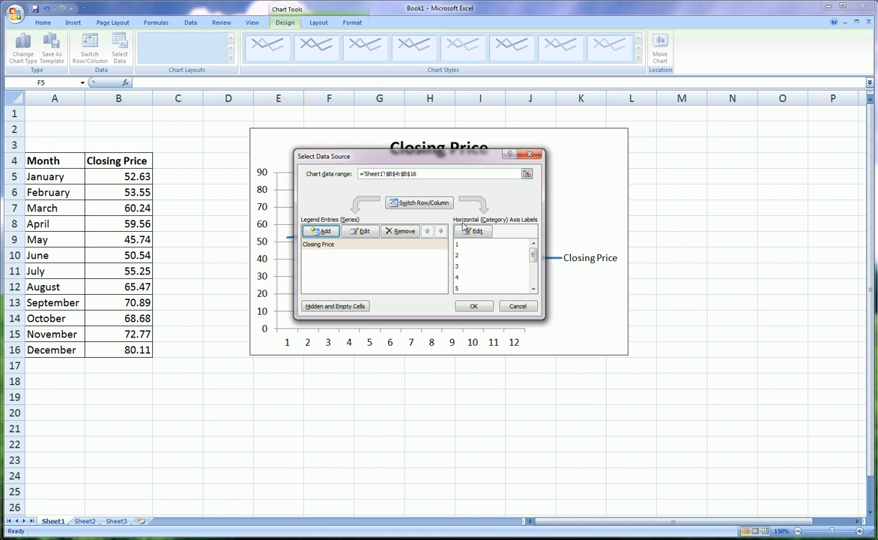
pyautogui.moveTo(526, 227)
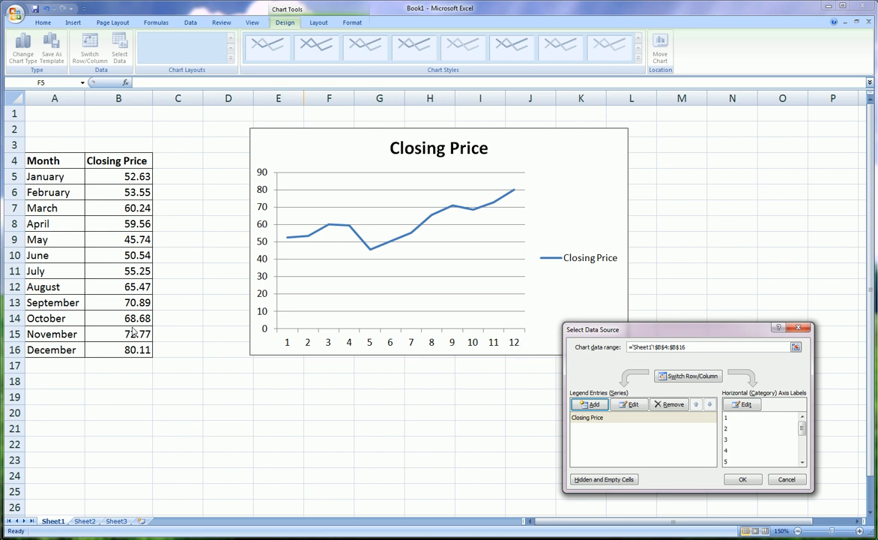
pyautogui.moveTo(334, 353)
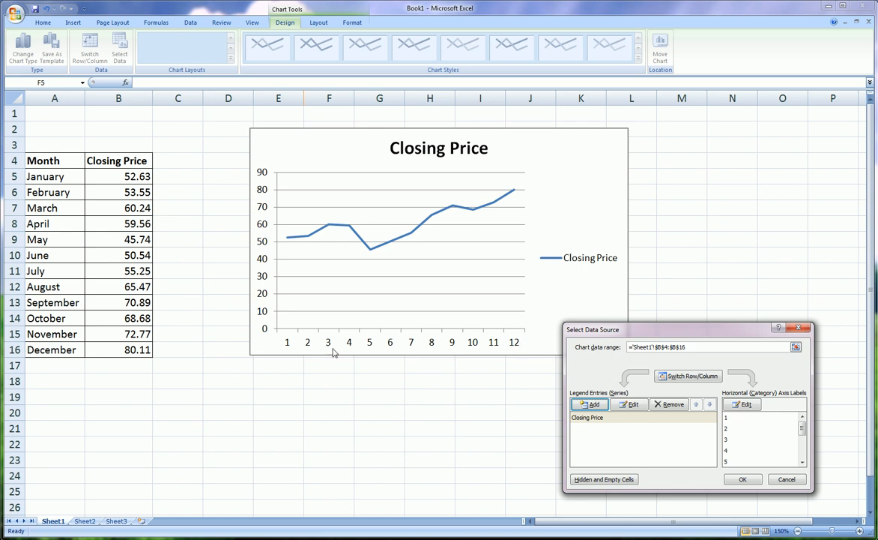
pyautogui.moveTo(257, 356)
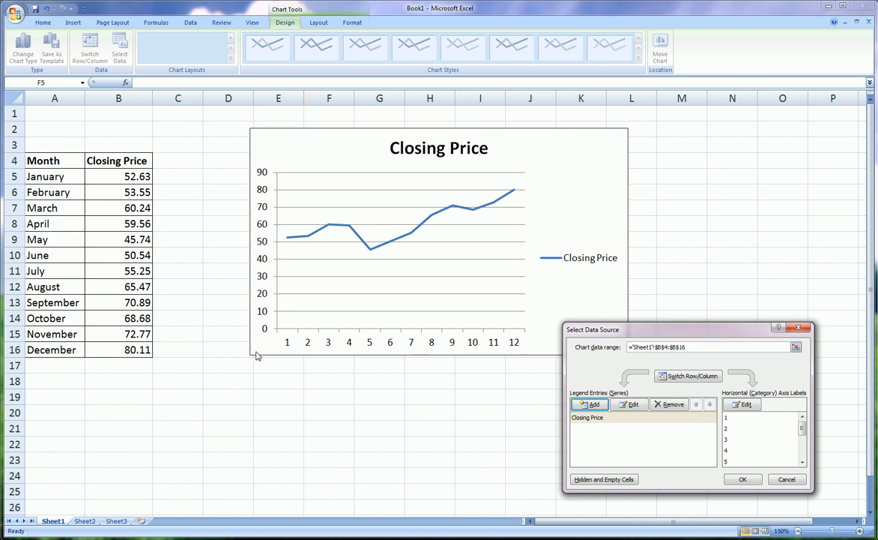
pyautogui.moveTo(64, 197)
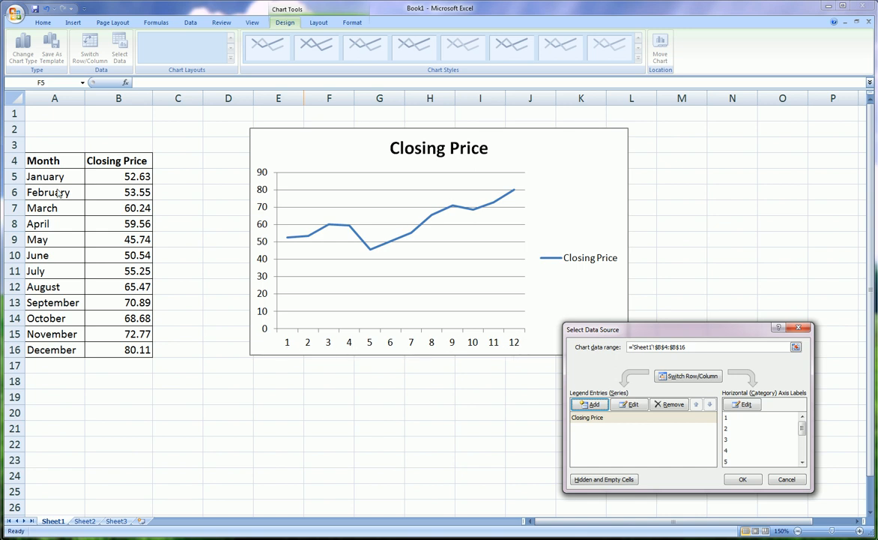
pyautogui.moveTo(28, 304)
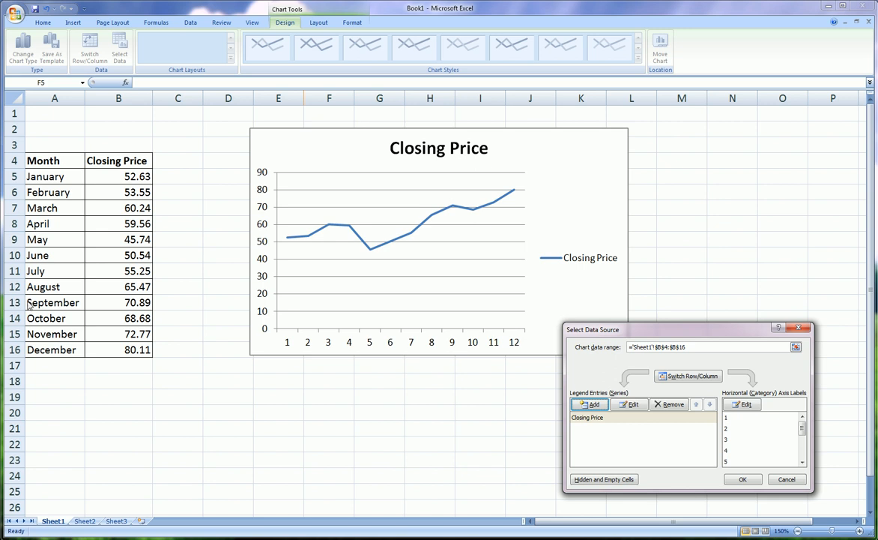
pyautogui.moveTo(646, 333)
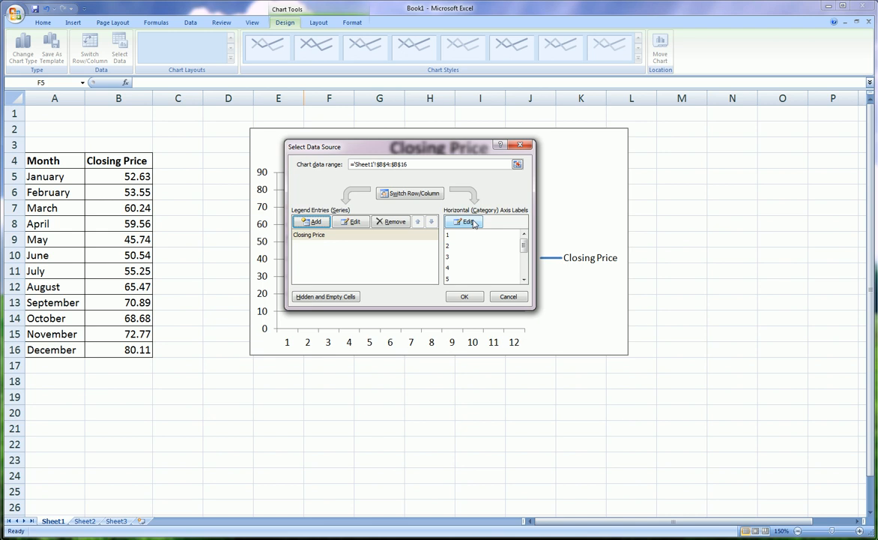
# Set the horizontal axis labels to the month names in A5:A16.
pyautogui.click(465, 222)
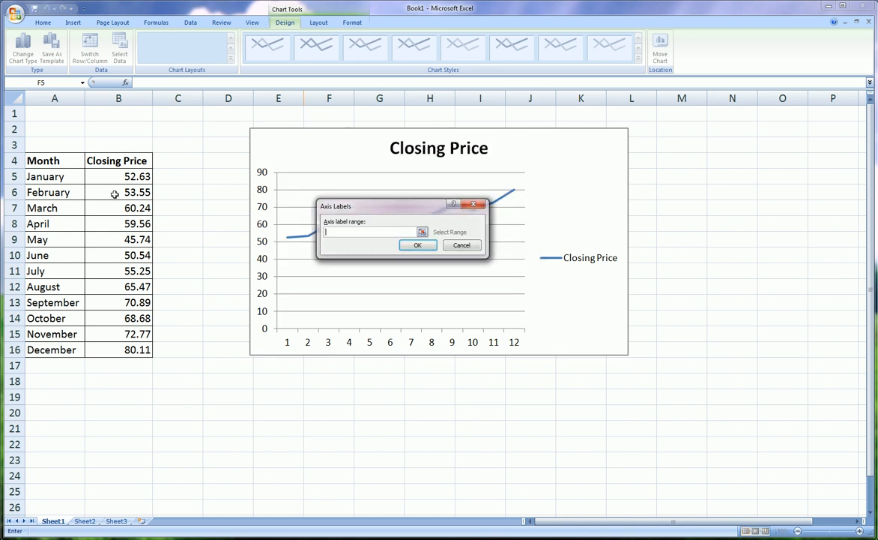
pyautogui.moveTo(54, 176); pyautogui.dragTo(54, 333)
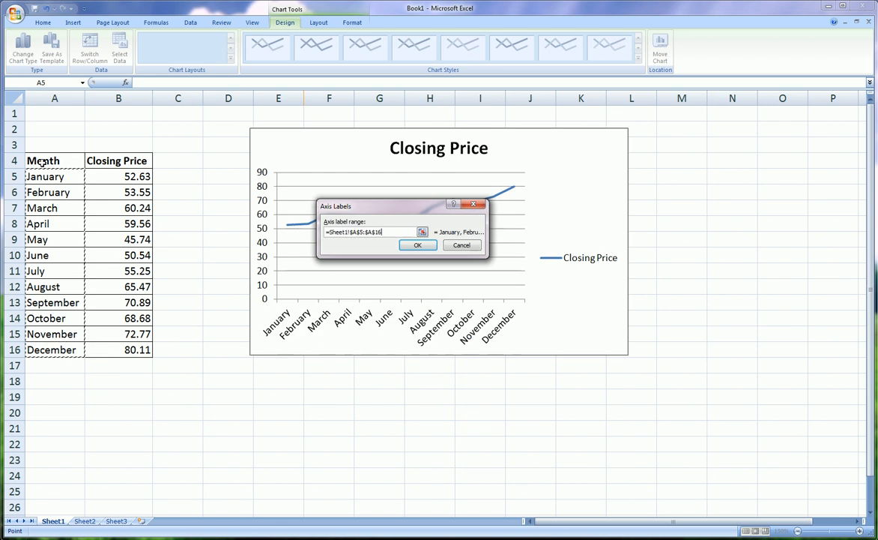
pyautogui.moveTo(424, 248)
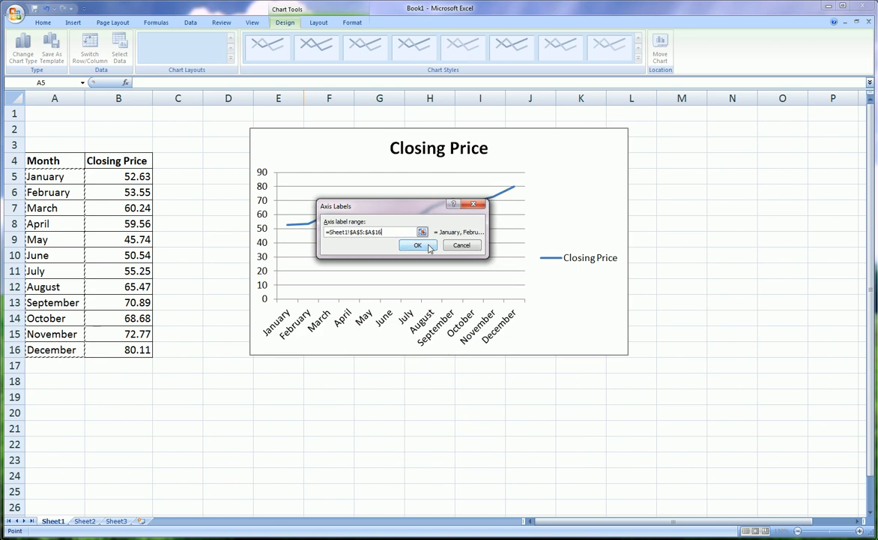
pyautogui.click(418, 245)
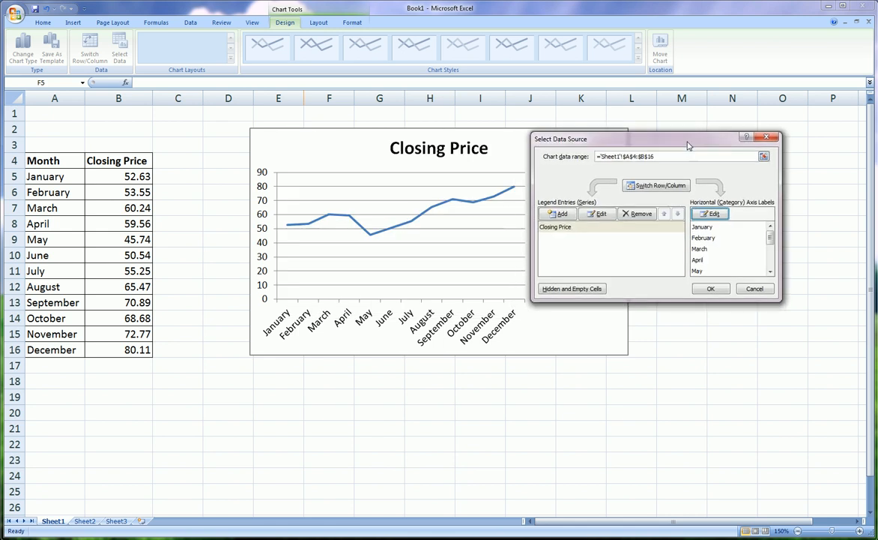
pyautogui.moveTo(542, 321)
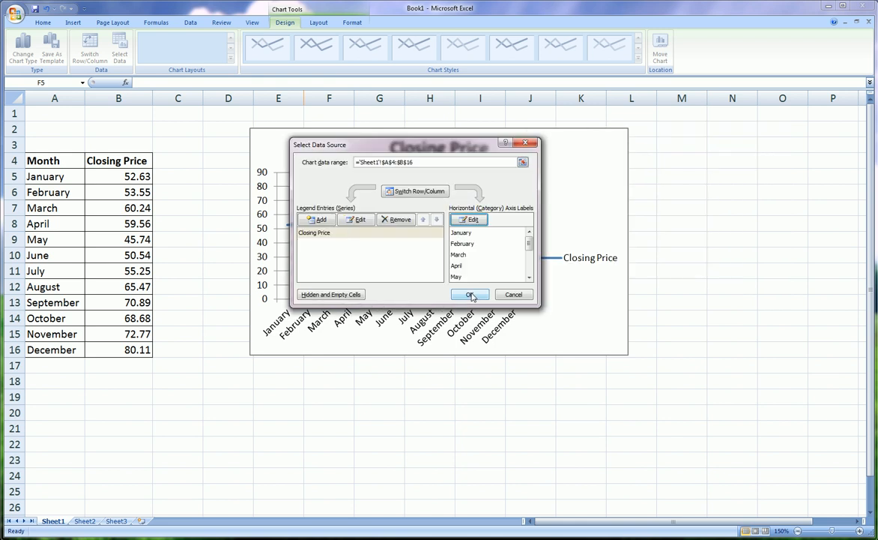
# Apply the new data source settings by closing Select Data Source with OK.
pyautogui.click(470, 294)
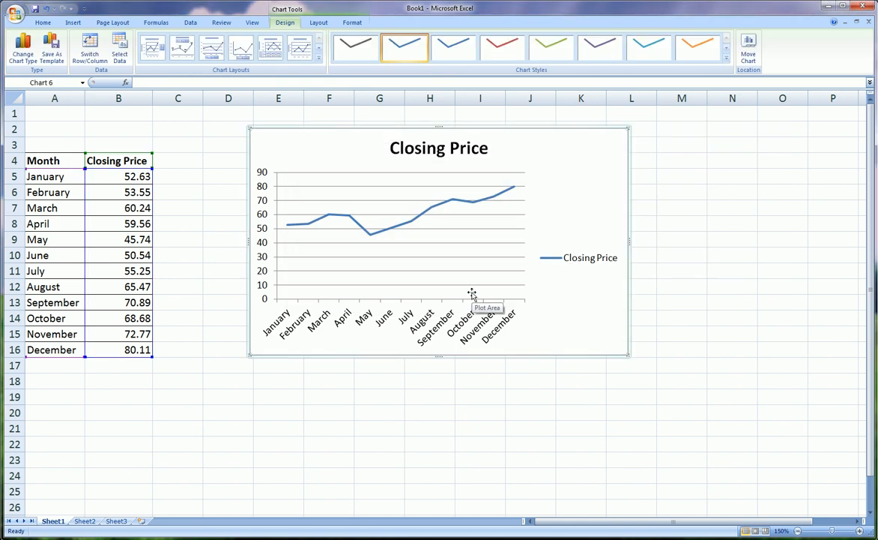
pyautogui.moveTo(465, 284)
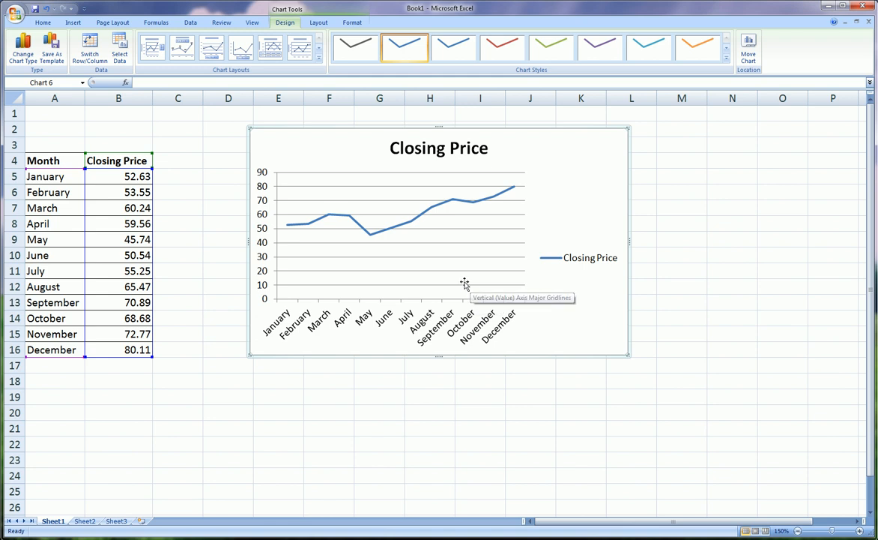
pyautogui.moveTo(464, 283)
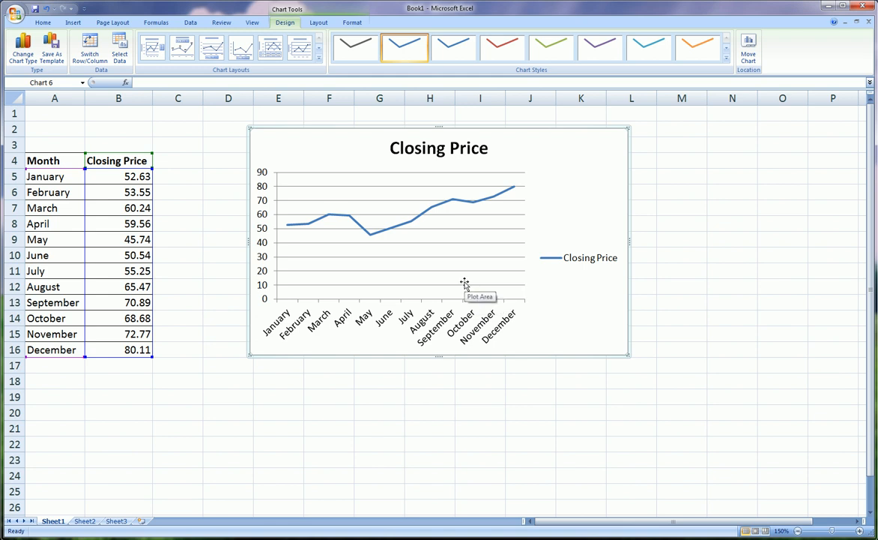
pyautogui.moveTo(465, 284)
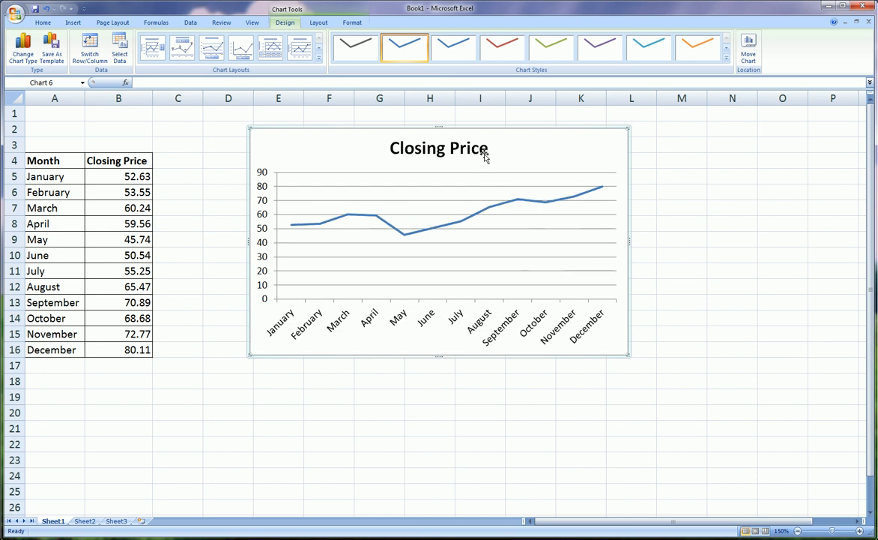
# Append 2012 to the chart title so it reads 'Closing Price 2012'.
pyautogui.click(438, 148)
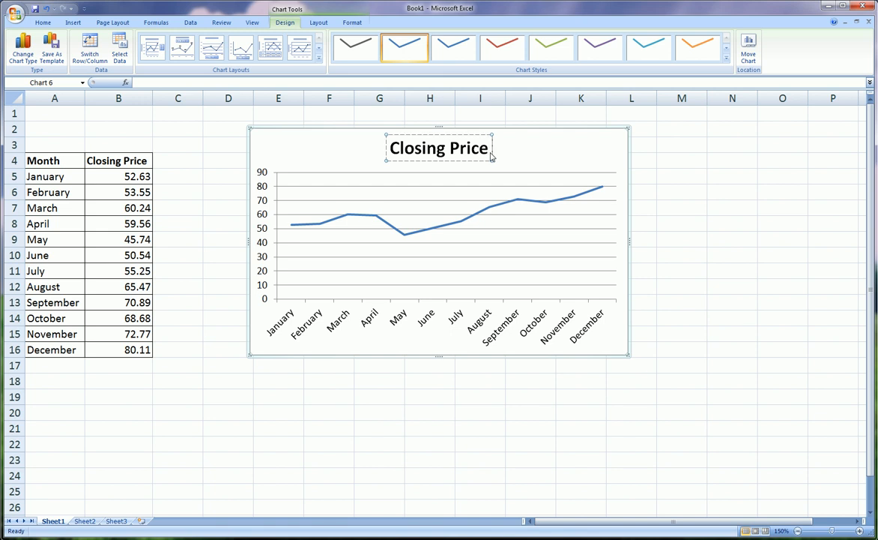
pyautogui.write('2012')
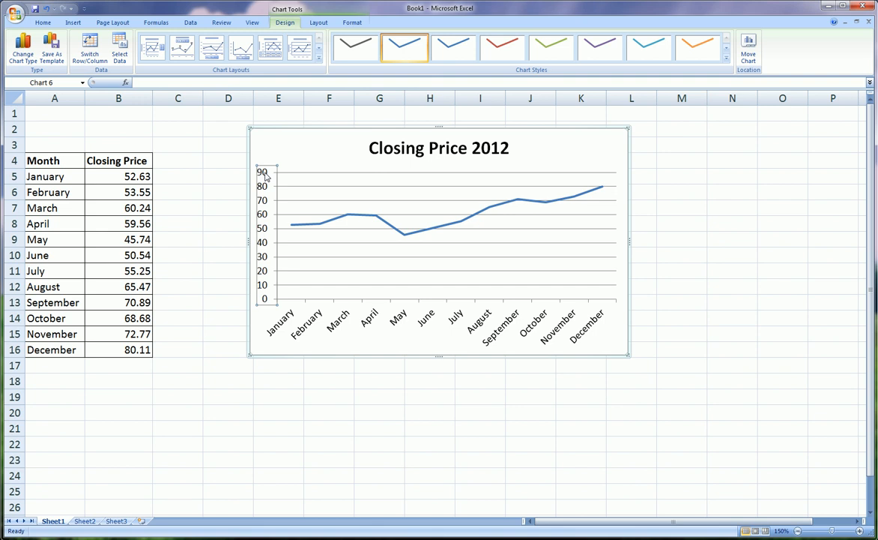
pyautogui.moveTo(269, 288)
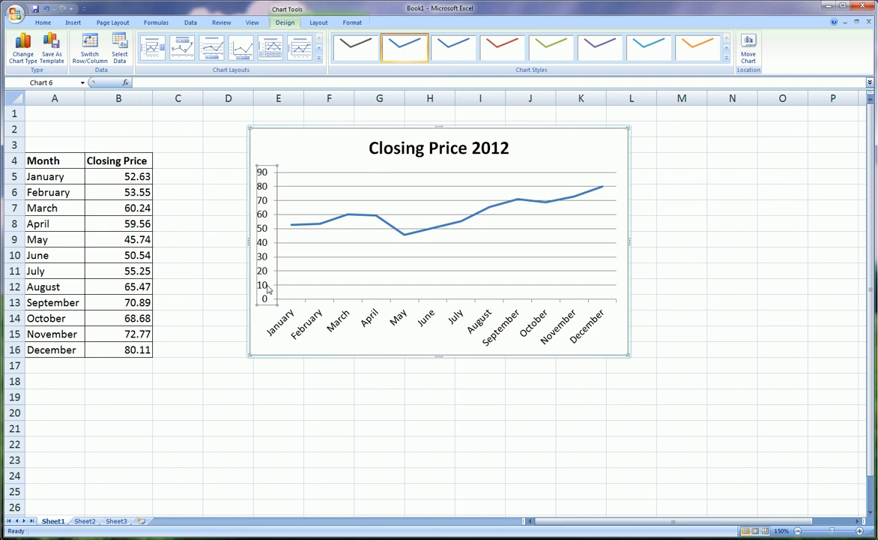
pyautogui.moveTo(263, 177)
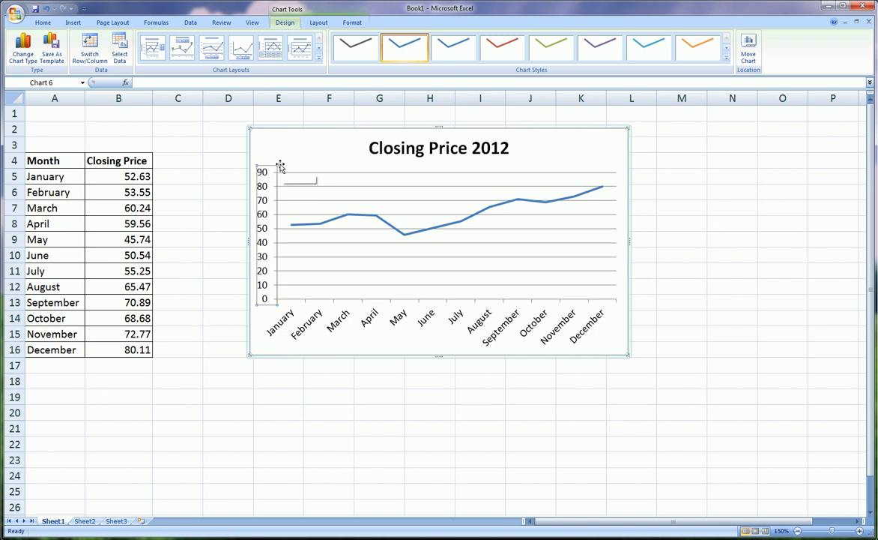
pyautogui.moveTo(293, 165)
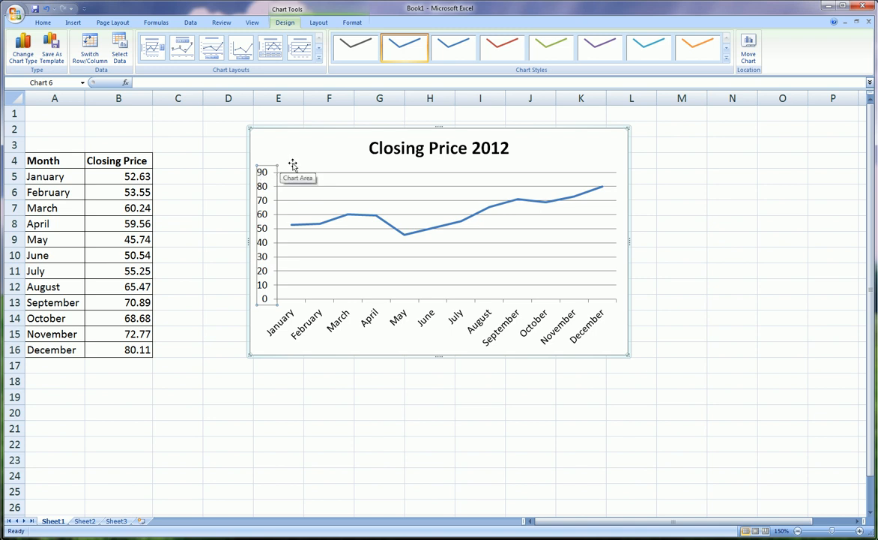
pyautogui.moveTo(264, 175)
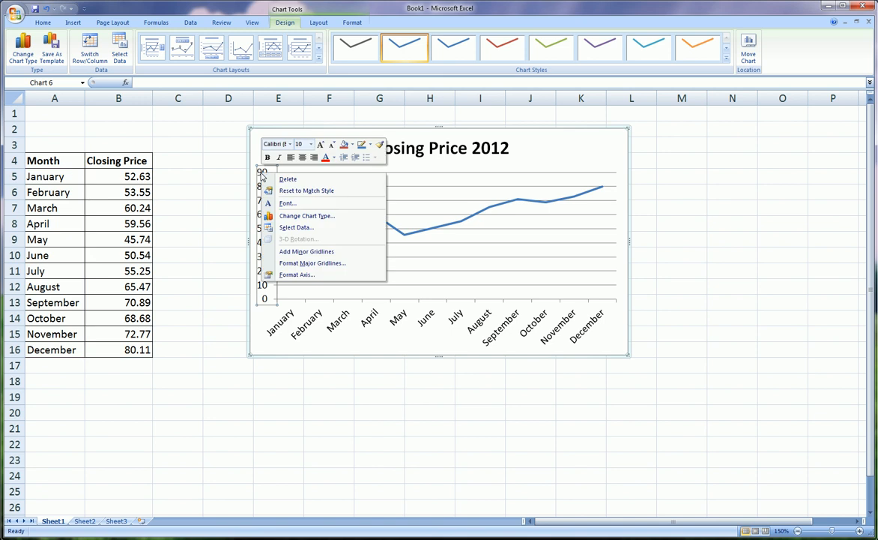
pyautogui.moveTo(308, 275)
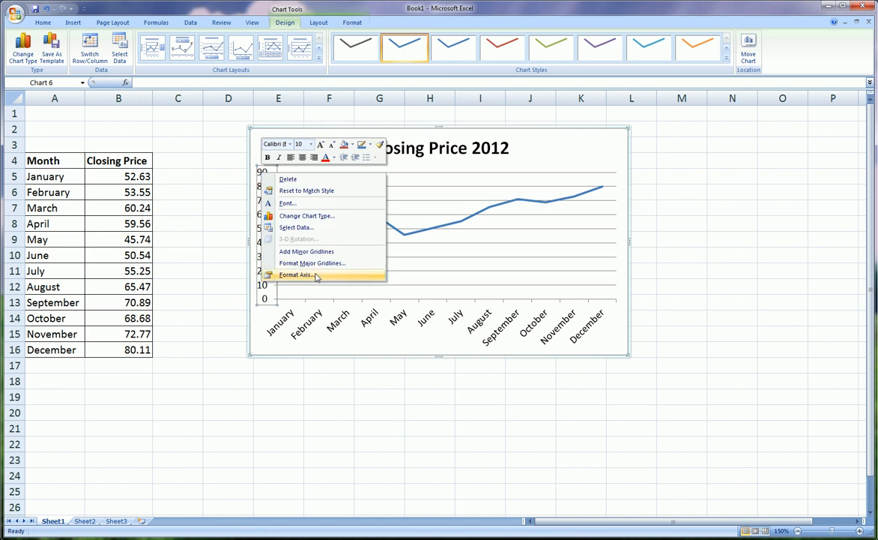
# Choose Format Axis from the vertical axis context menu.
pyautogui.click(298, 274)
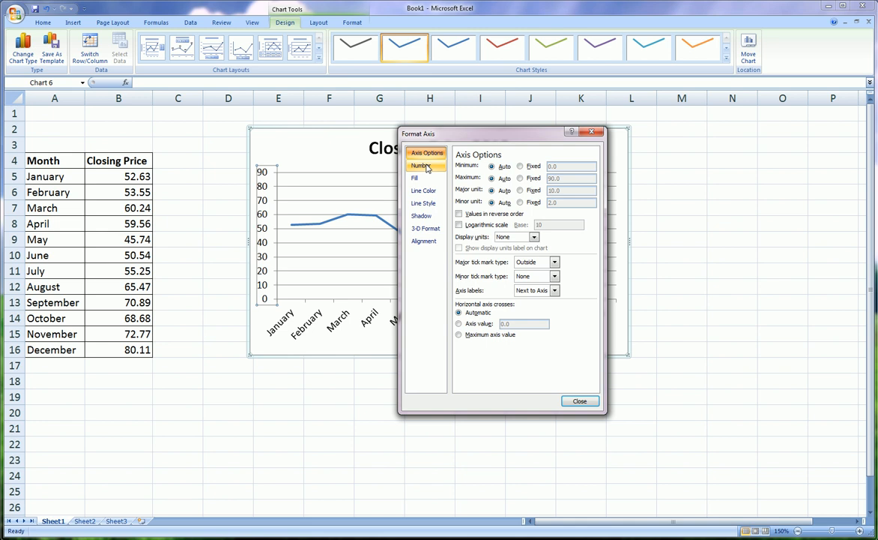
# Format the vertical axis numbers as Currency with 0 decimal places.
pyautogui.click(421, 164)
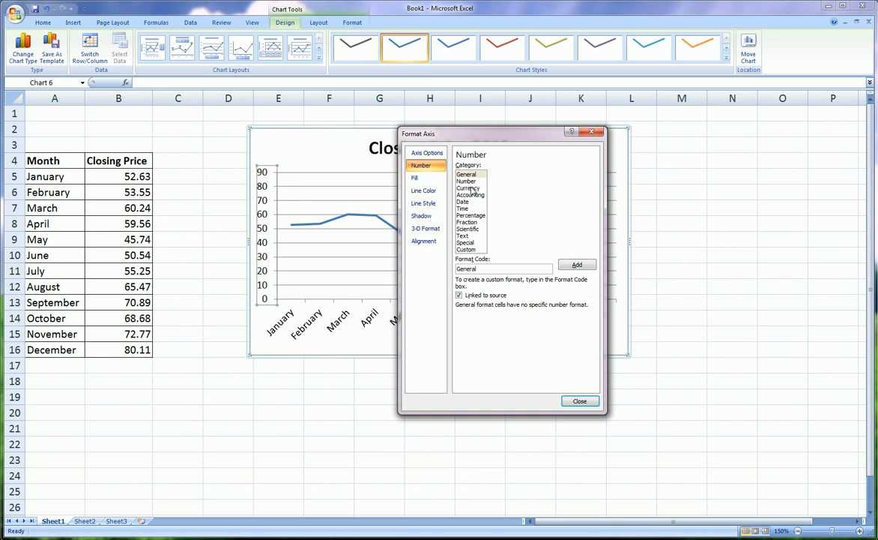
pyautogui.click(466, 187)
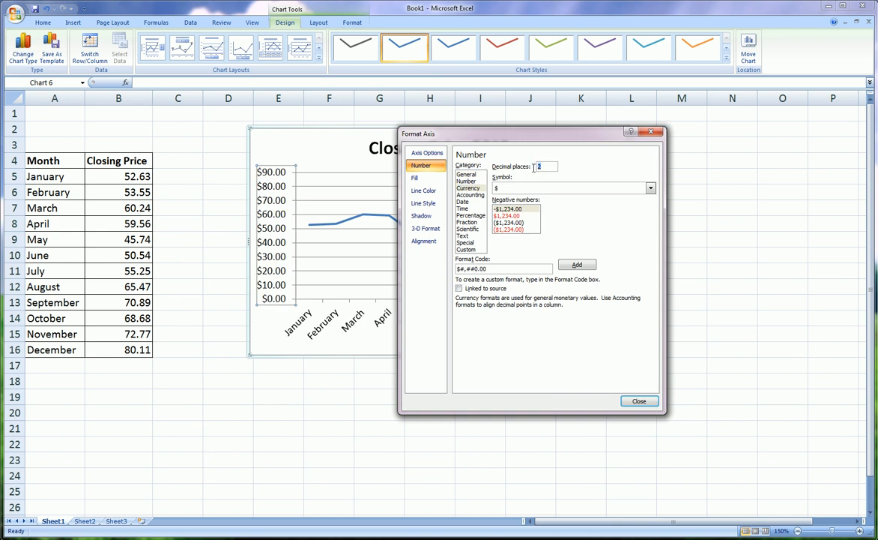
pyautogui.write('0')
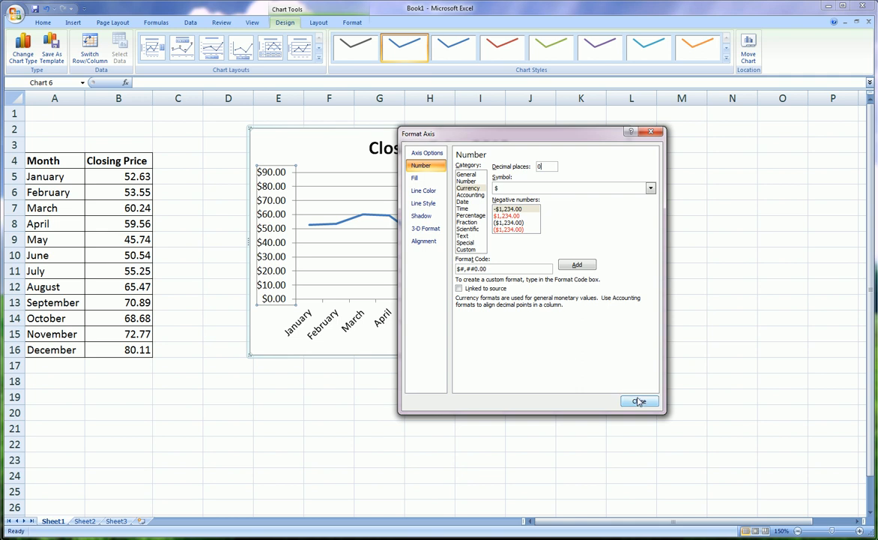
# Close Format Axis, leaving whole-dollar labels $0 to $90 on the axis.
pyautogui.click(639, 400)
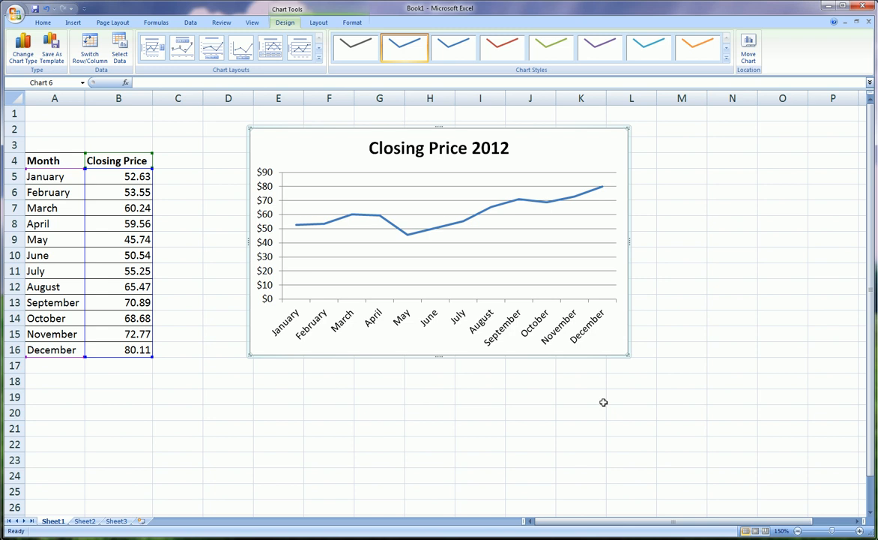
pyautogui.moveTo(77, 176)
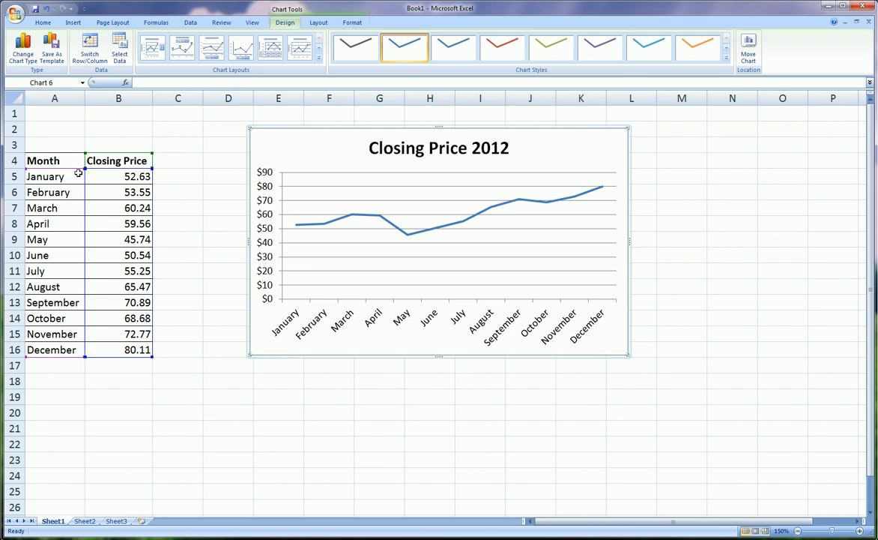
pyautogui.moveTo(110, 223)
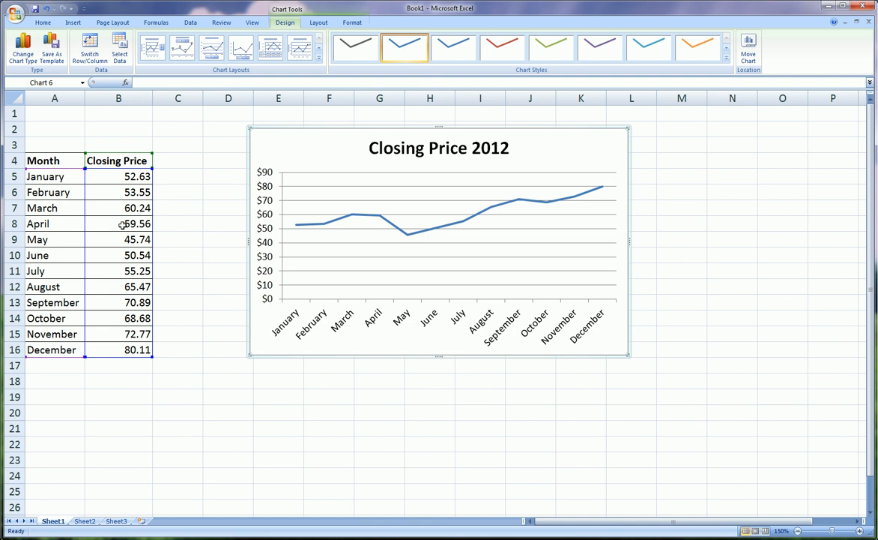
pyautogui.moveTo(168, 228)
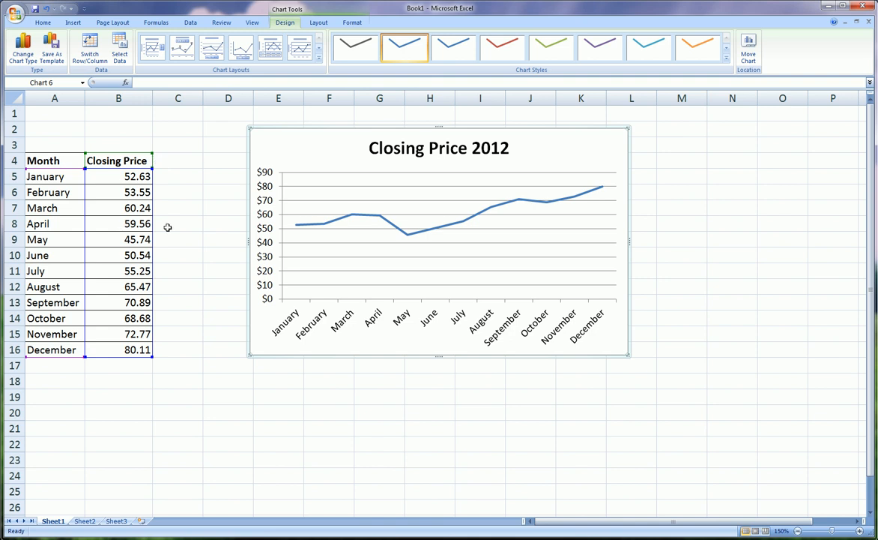
pyautogui.moveTo(278, 259)
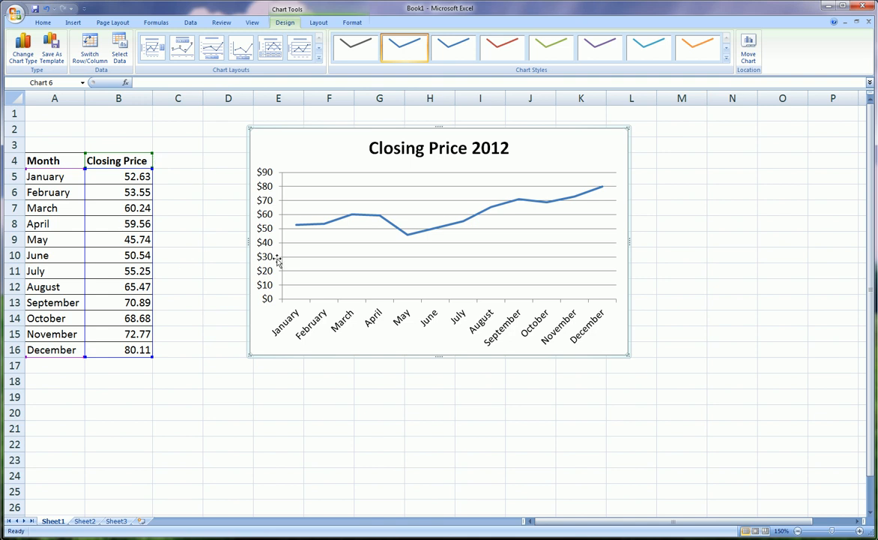
pyautogui.moveTo(547, 267)
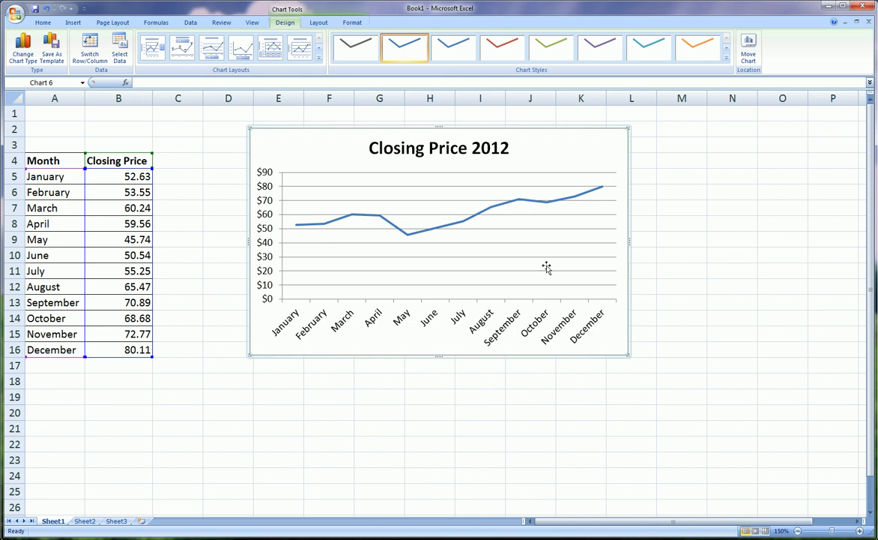
pyautogui.moveTo(485, 330)
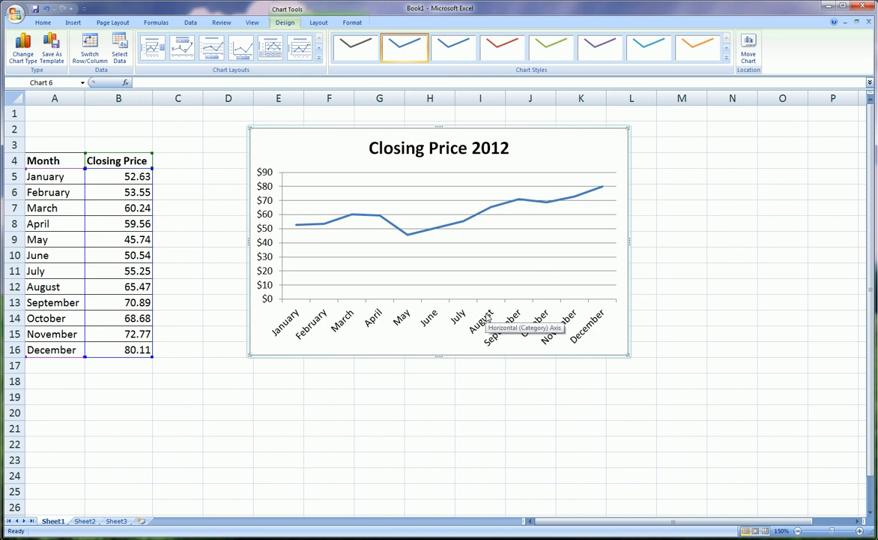